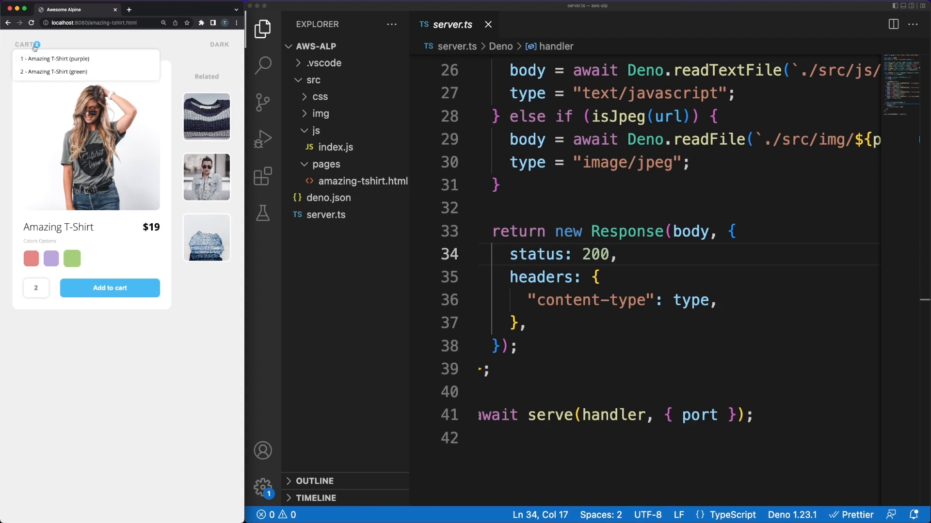
# Step: Add the t-shirt to the cart, then maximize VS Code and scroll through server.ts serving HTML, CSS, JS and JPEG
pyautogui.click(110, 288)
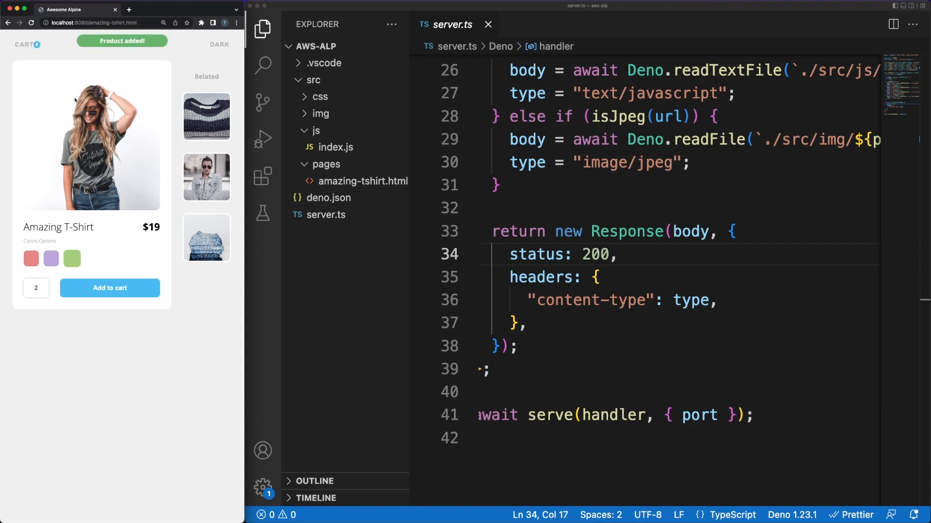
pyautogui.click(219, 44)
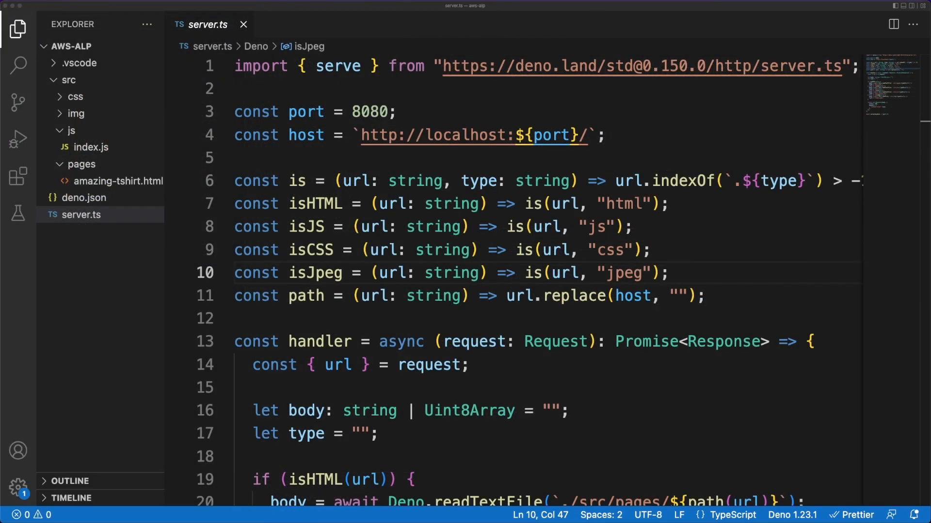
pyautogui.click(604, 135)
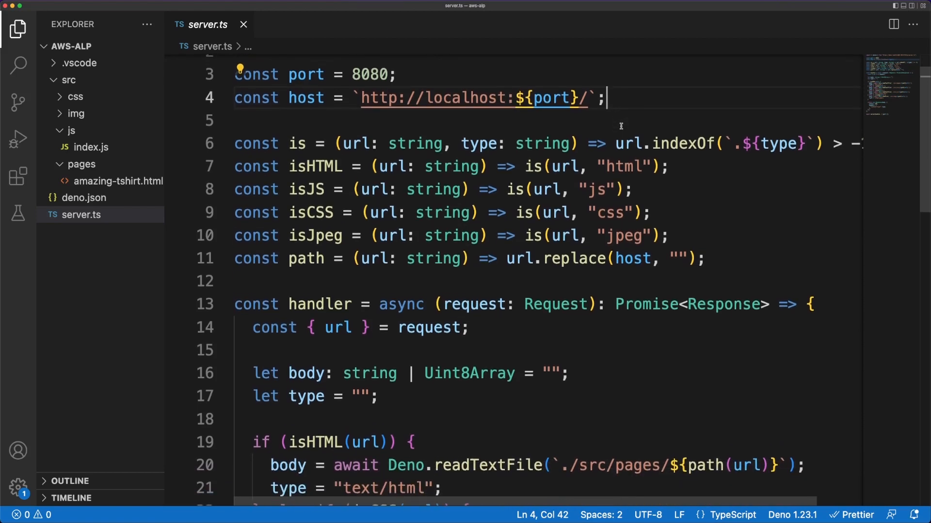
pyautogui.scroll(-3)
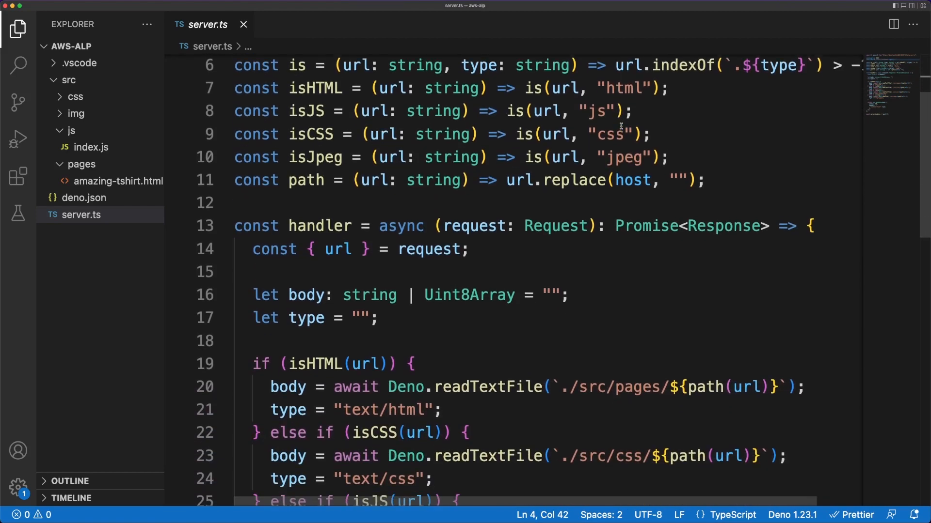
pyautogui.scroll(-3)
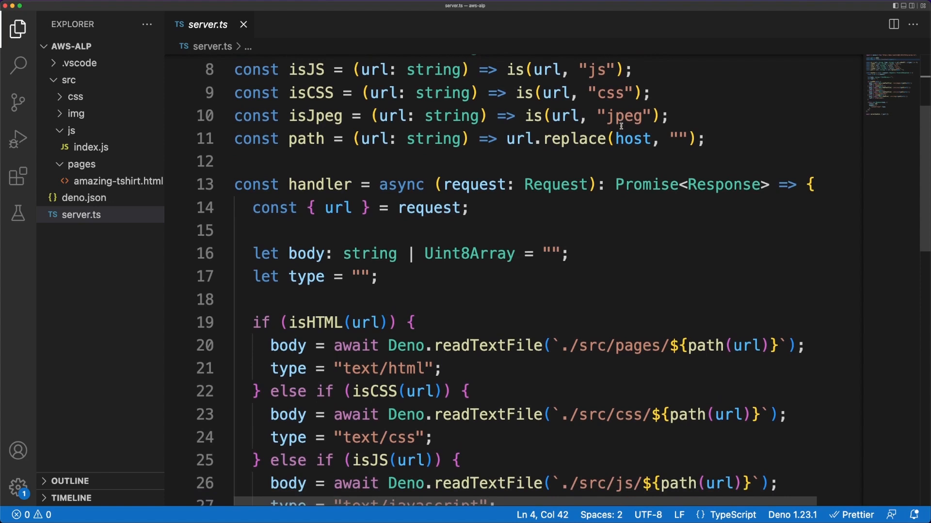
pyautogui.scroll(-3)
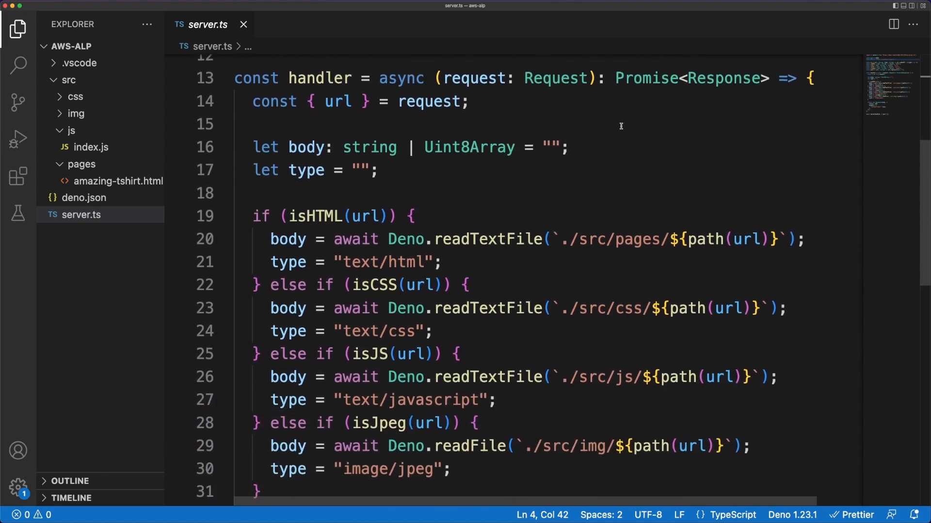
pyautogui.scroll(-3)
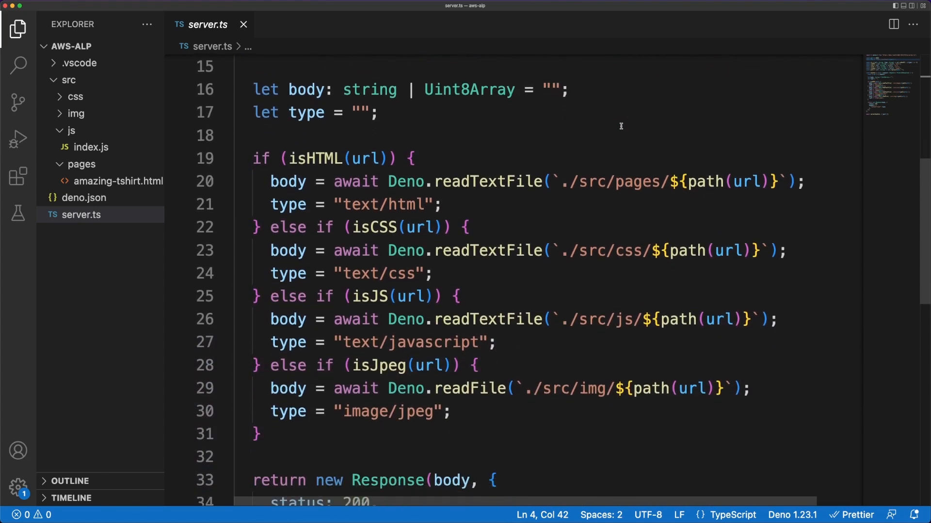
pyautogui.scroll(-3)
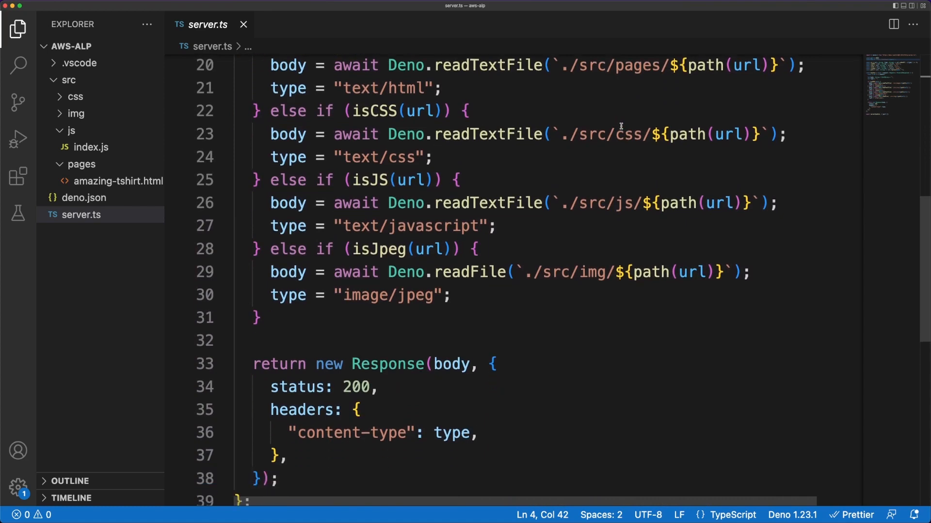
pyautogui.scroll(-3)
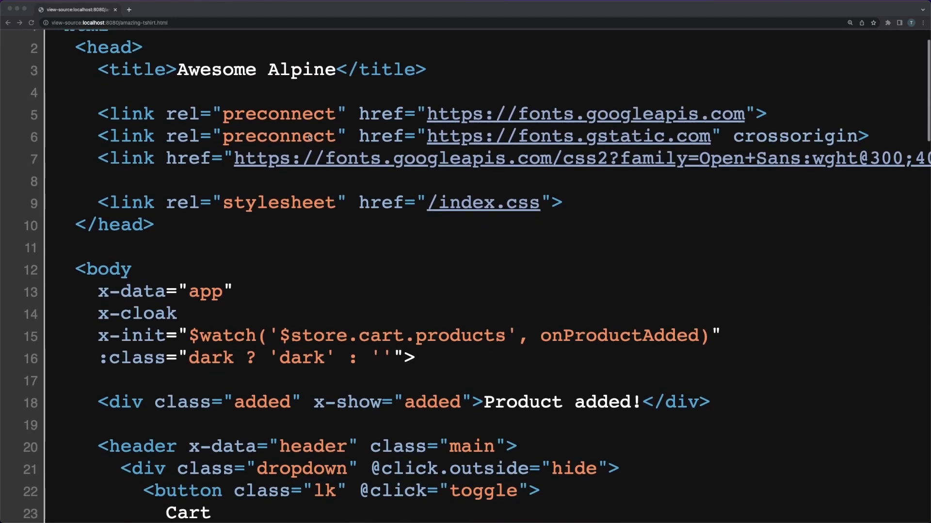
# Step: Scroll through the view-source of amazing-tshirt.html in Chrome reviewing its markup
pyautogui.scroll(-3)
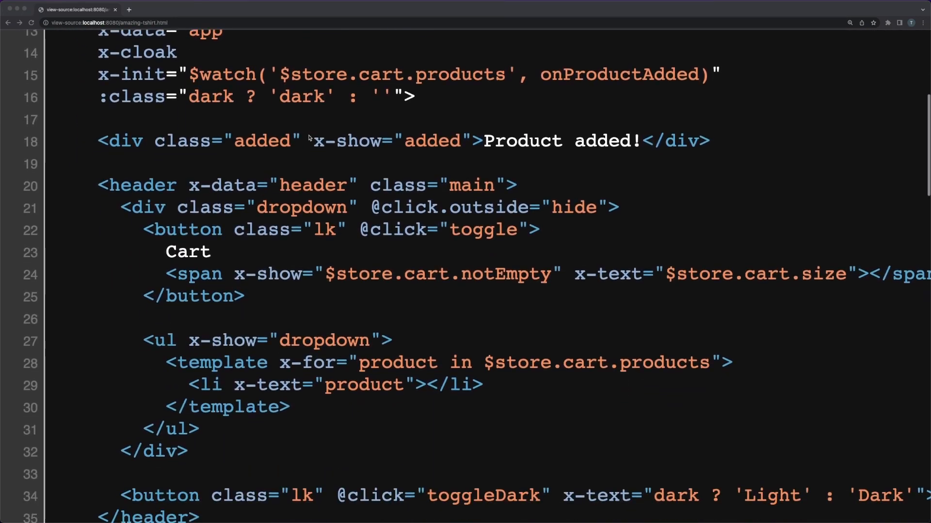
pyautogui.scroll(-3)
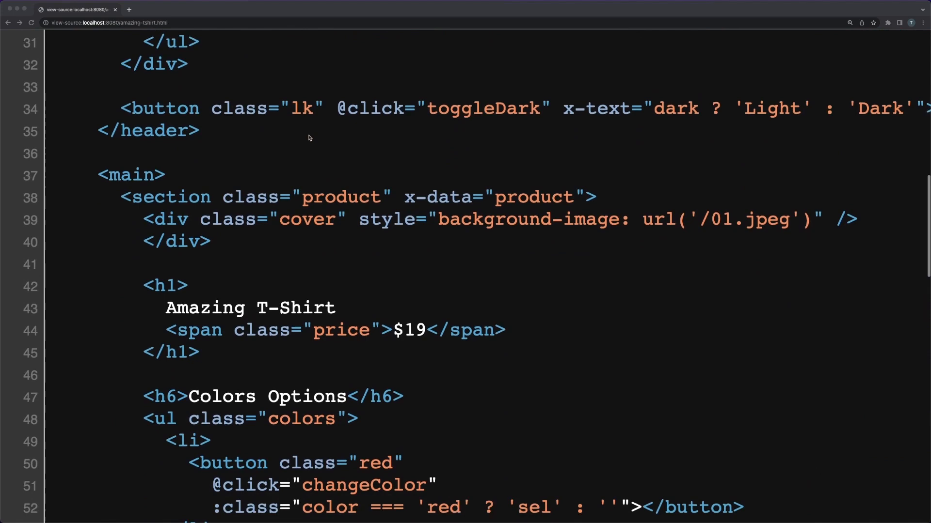
pyautogui.scroll(-3)
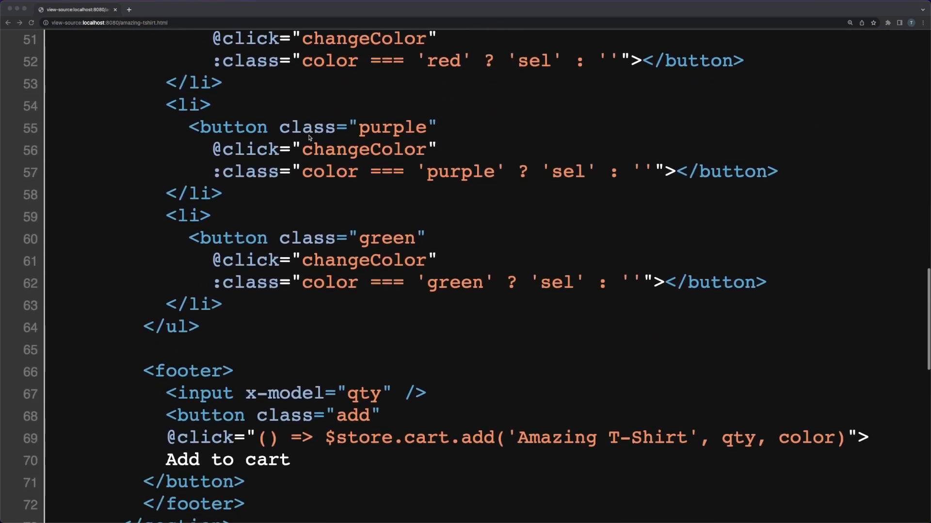
pyautogui.scroll(-3)
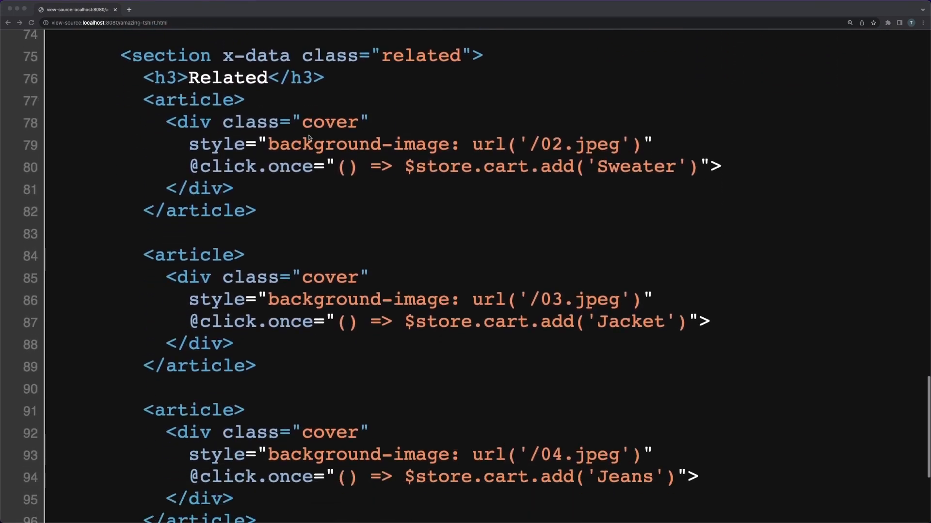
pyautogui.scroll(-3)
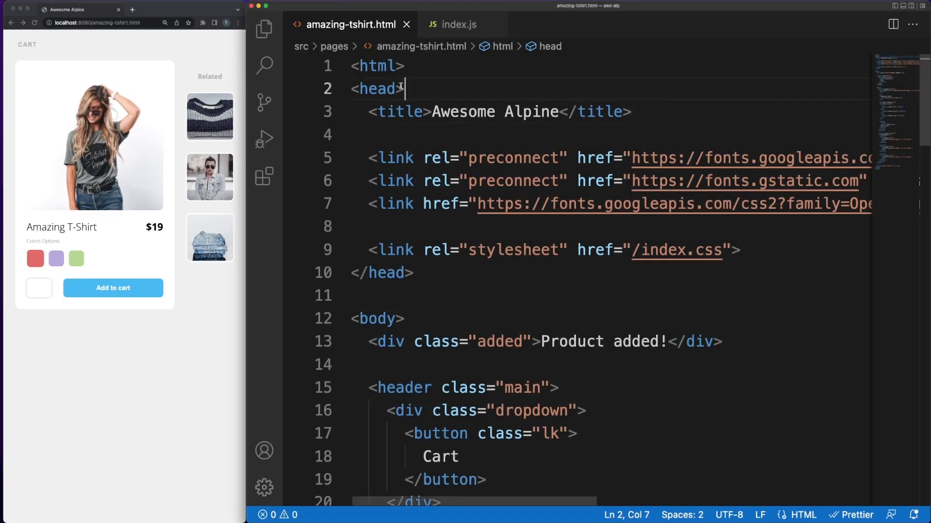
# Step: Write document.addEventListener("alpine:init", () => { }) in index.js and return to amazing-tshirt.html
pyautogui.scroll(-3)
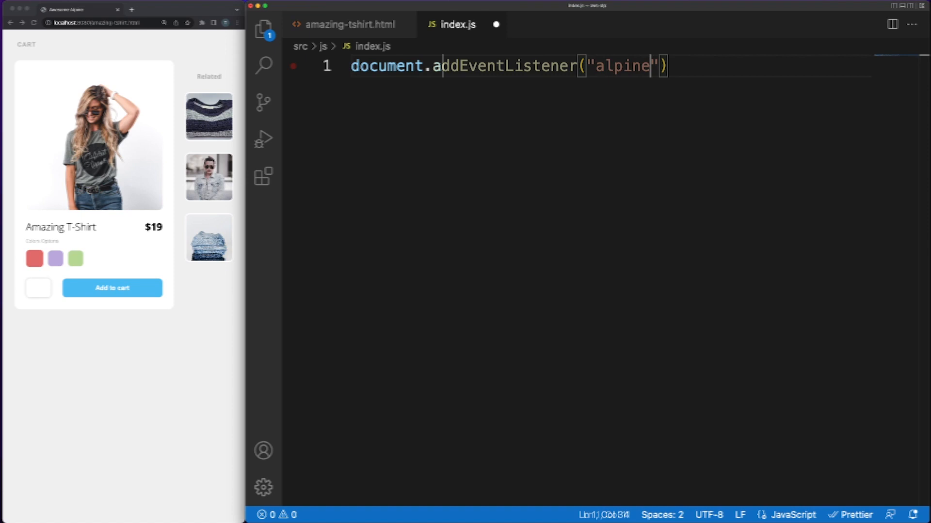
pyautogui.write(':init')
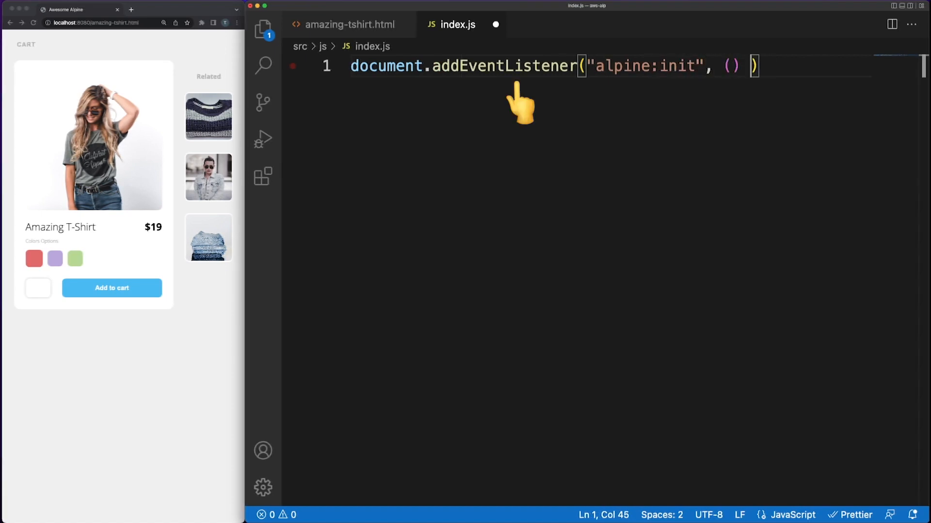
pyautogui.write('=> {')
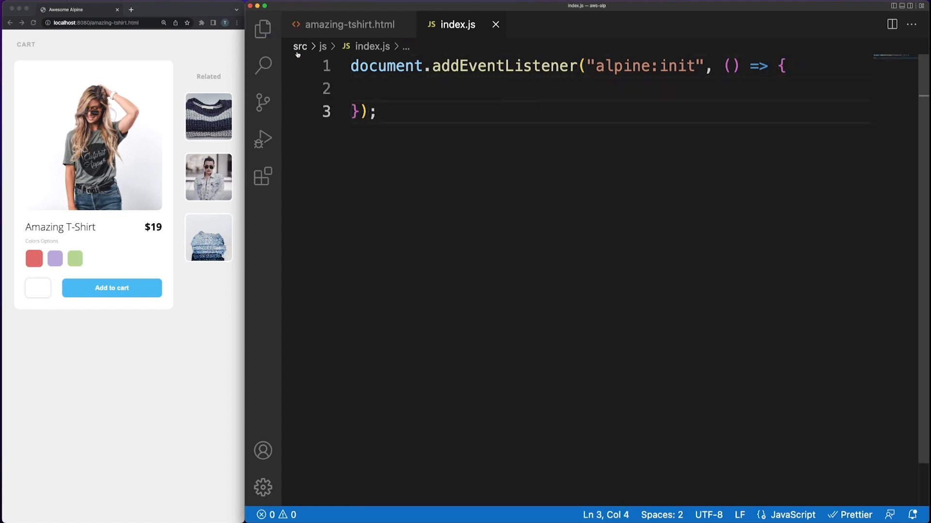
pyautogui.click(377, 89)
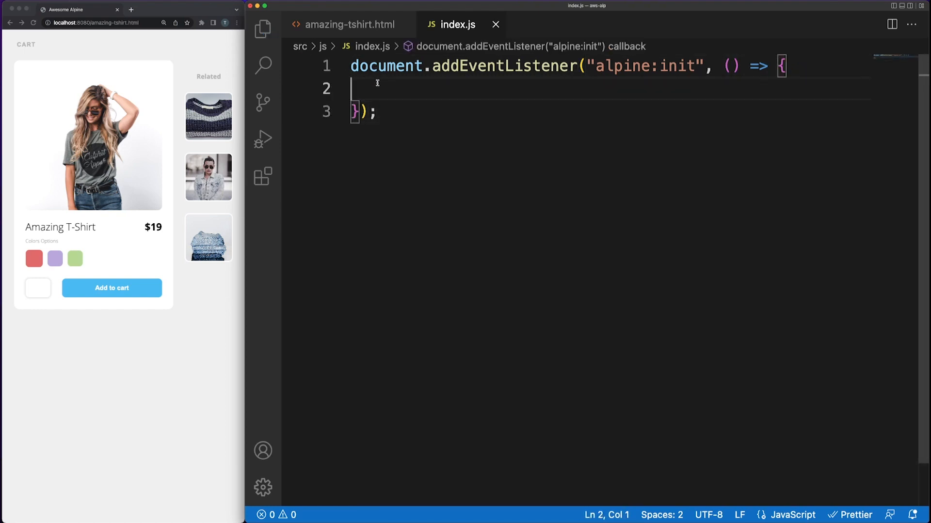
pyautogui.click(349, 24)
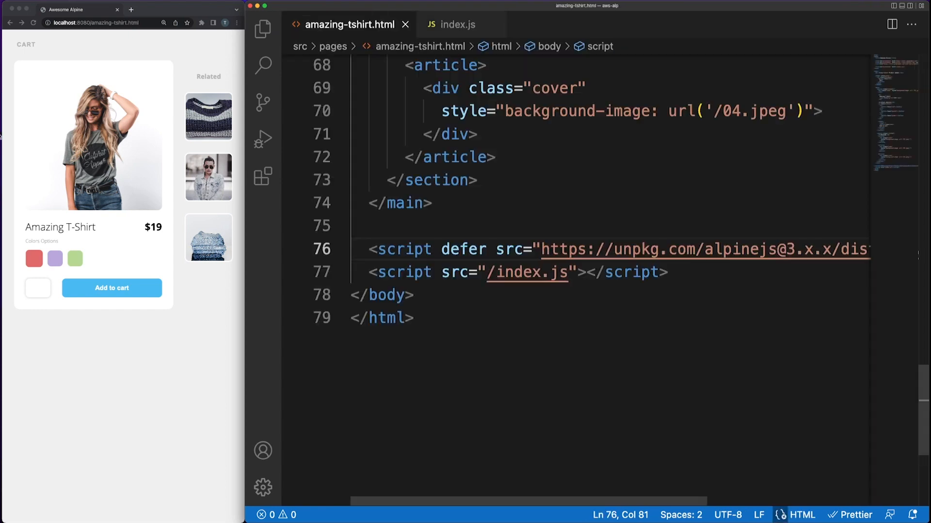
# Step: Add x-data="product" to the <section class="product"> tag, then switch to index.js
pyautogui.scroll(3)
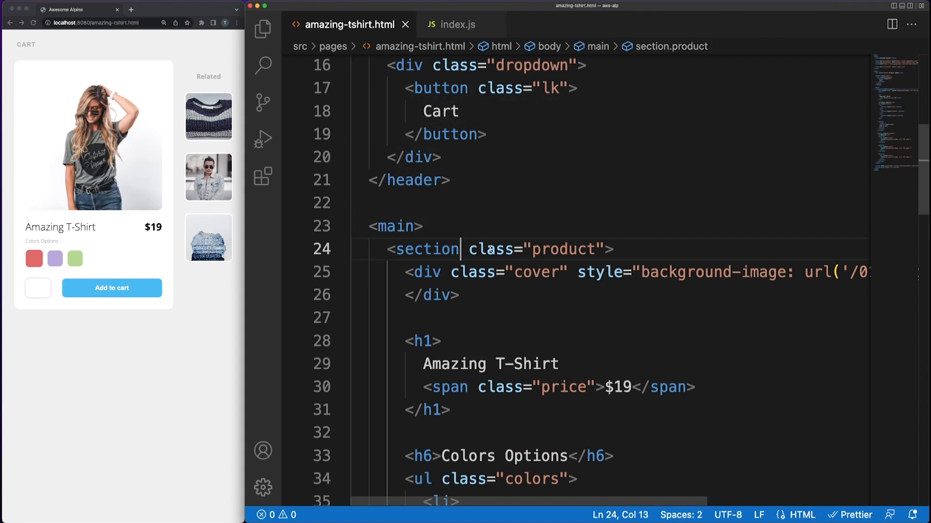
pyautogui.write('x-data')
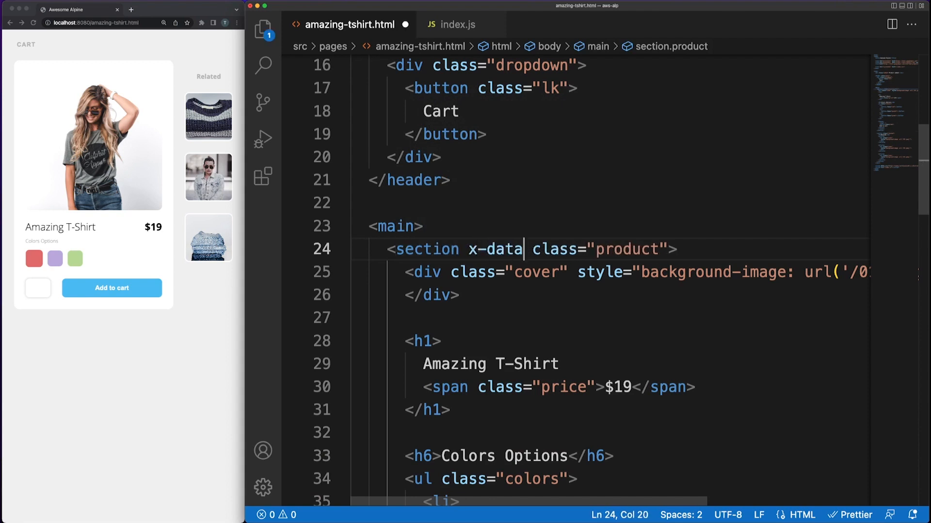
pyautogui.write('="product"')
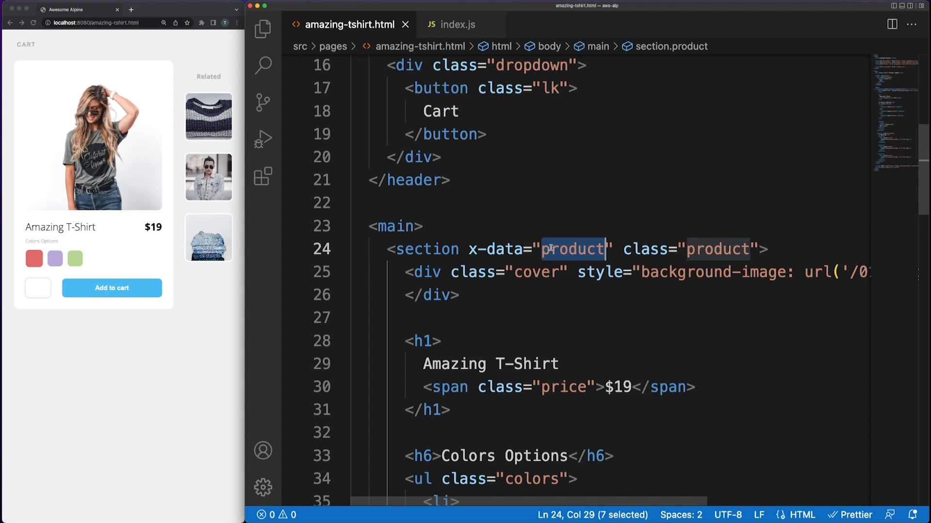
pyautogui.scroll(-3)
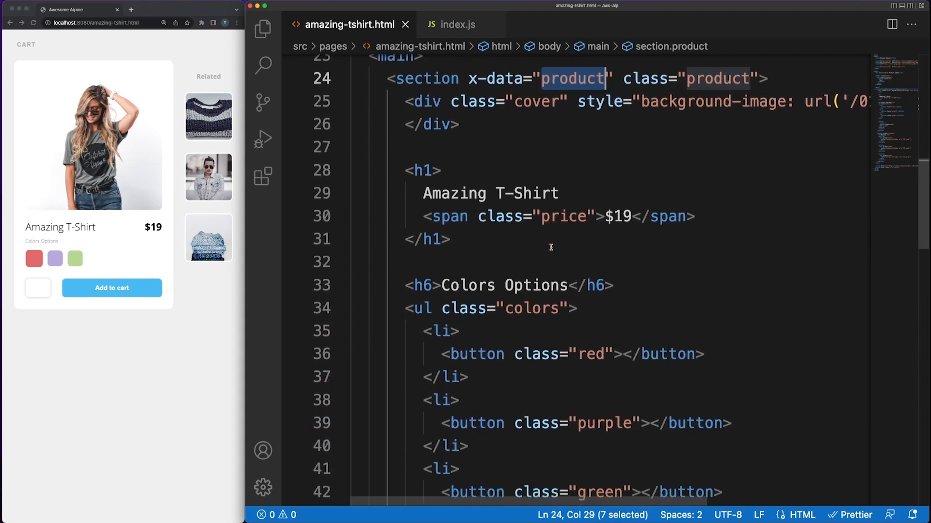
pyautogui.scroll(-3)
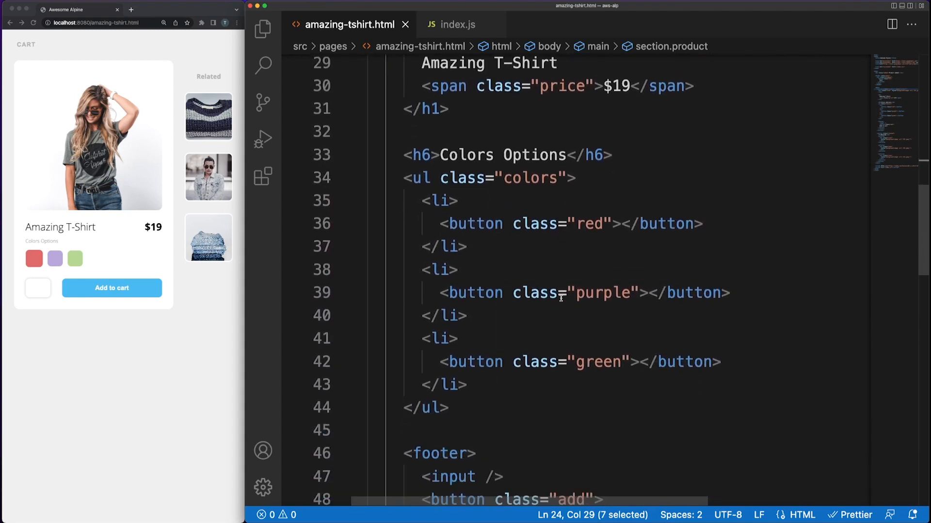
pyautogui.scroll(3)
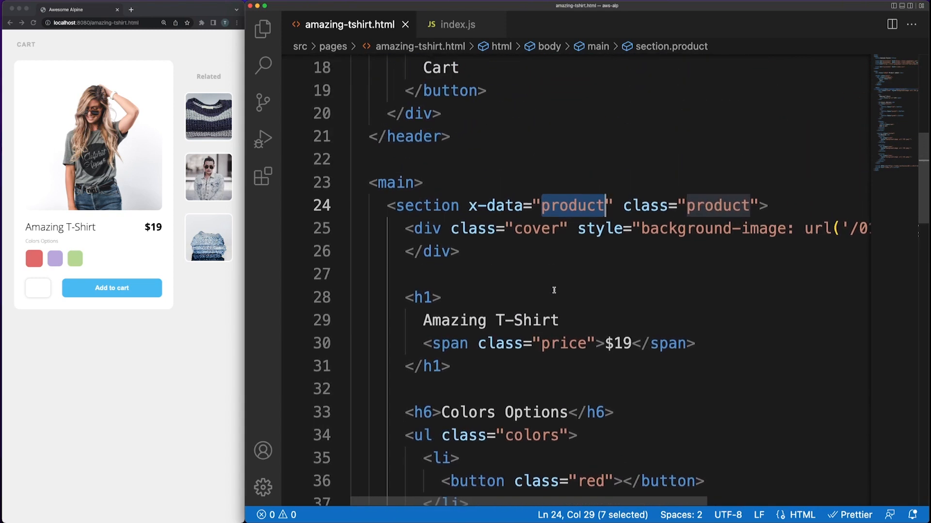
pyautogui.click(457, 25)
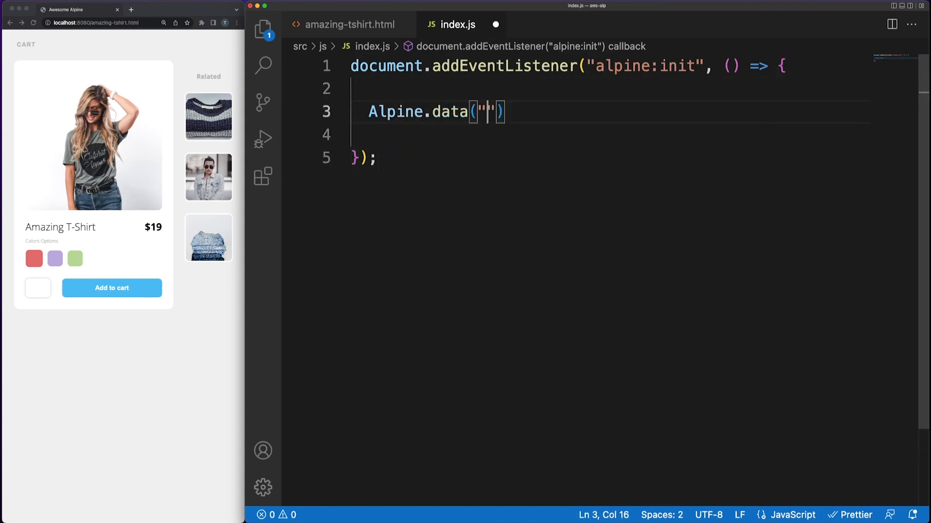
# Step: Register Alpine.data("product") returning color "red", qty 1 and a changeColor(ev) method
pyautogui.write('product",')
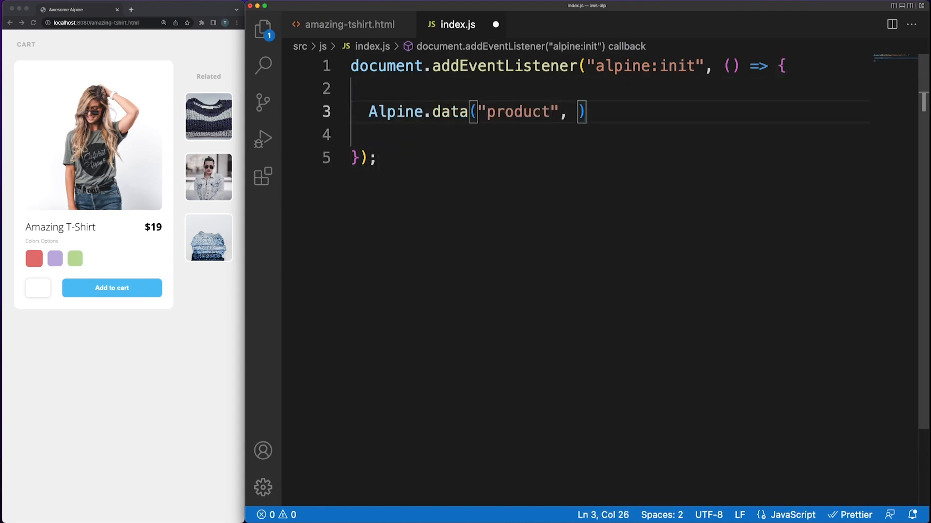
pyautogui.write('() => ({')
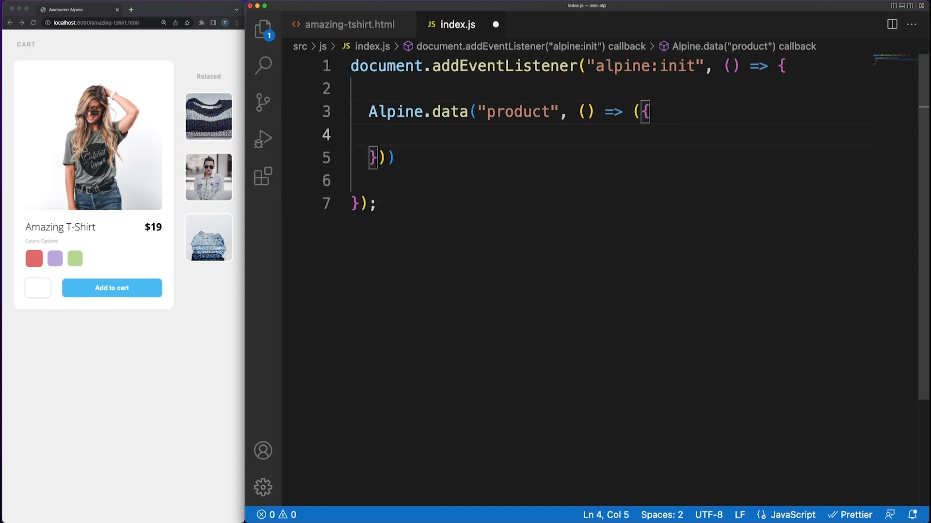
pyautogui.write('color: "red",')
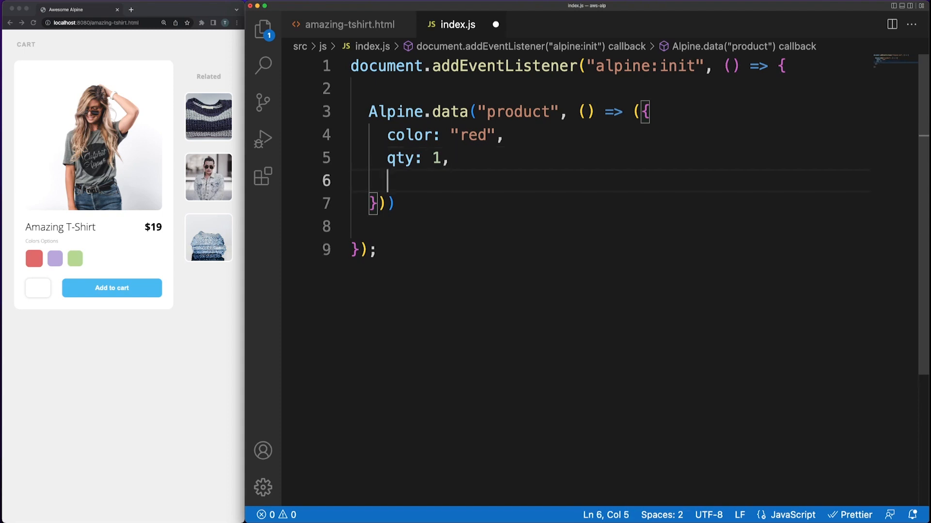
pyautogui.write('changeColor(e)')
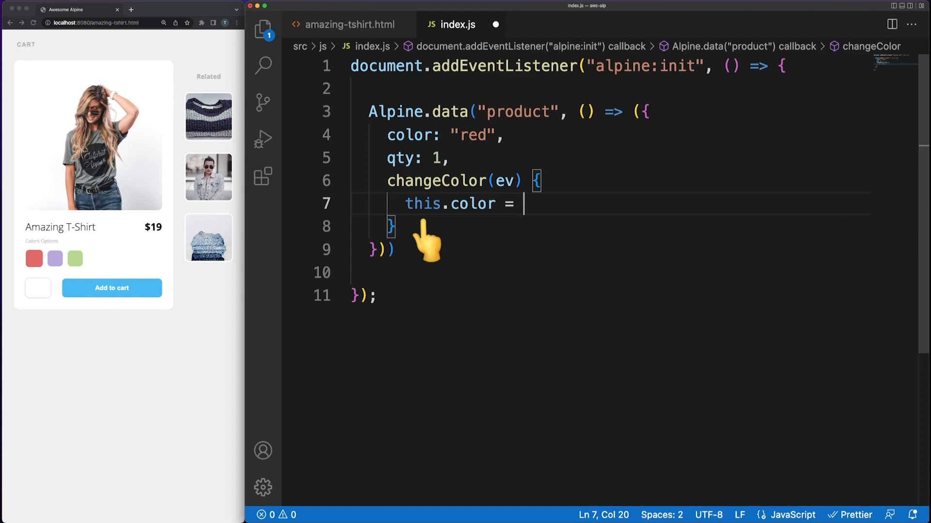
pyautogui.click(349, 24)
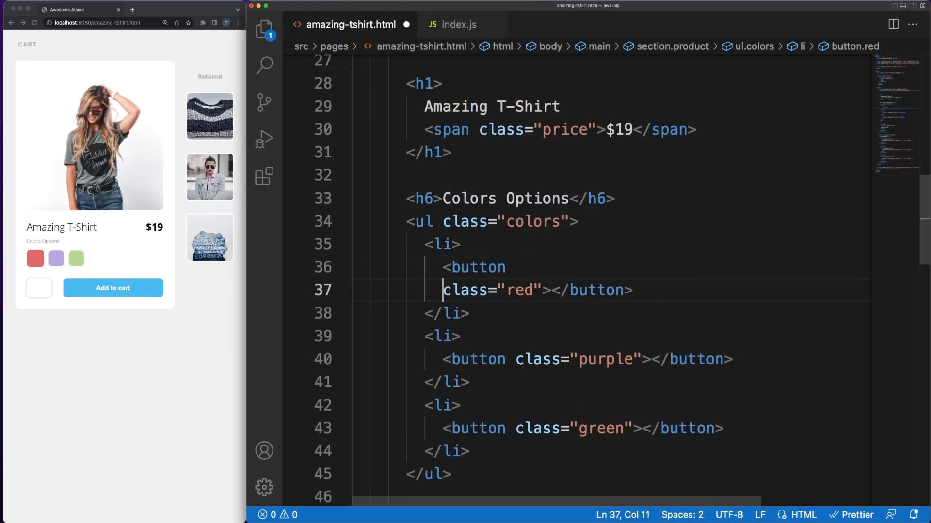
pyautogui.write('@click="changeColor')
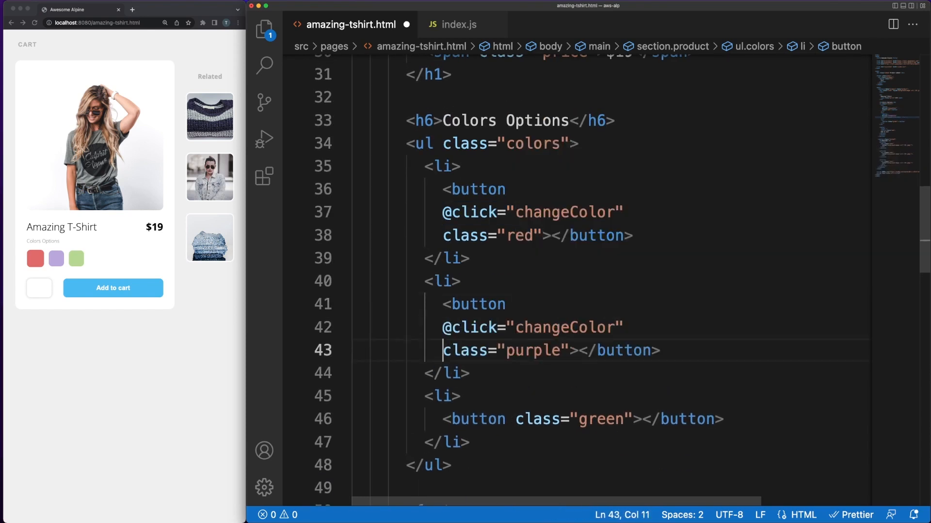
pyautogui.write(':')
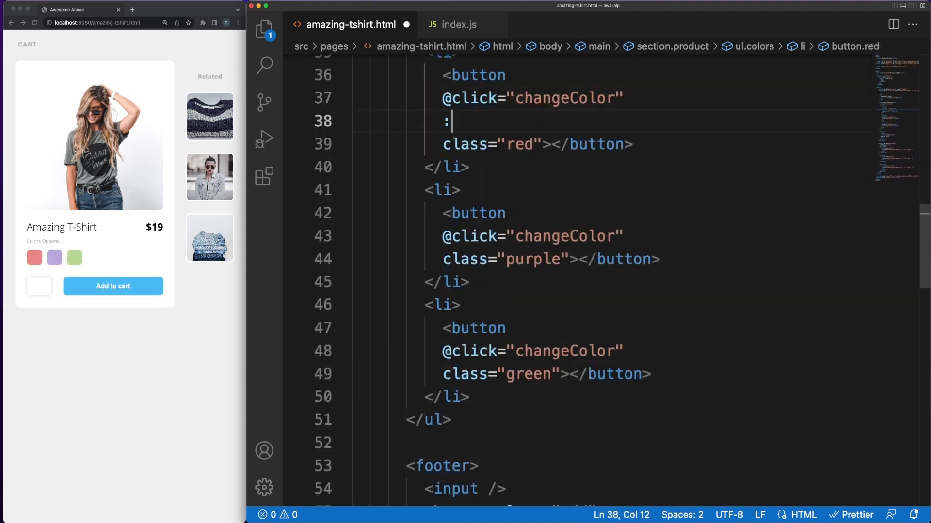
pyautogui.write('class="color"')
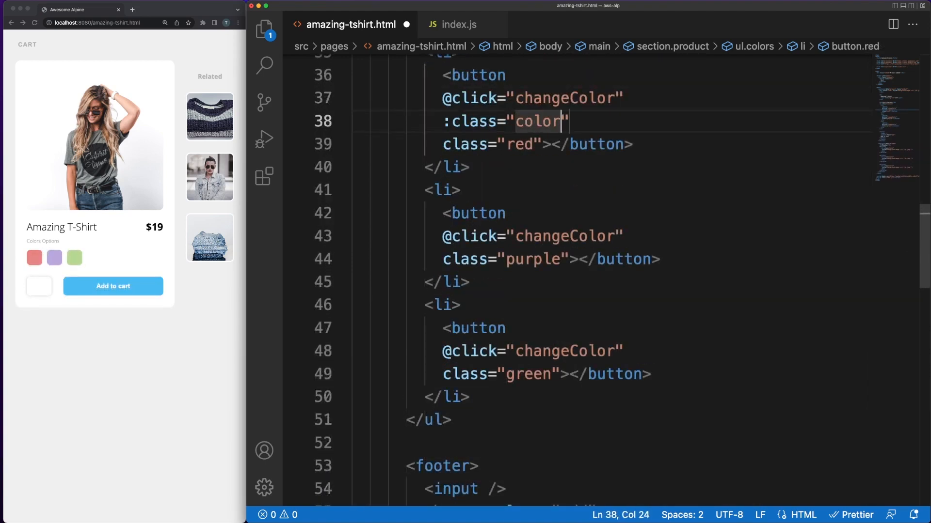
pyautogui.write("=== 'red'")
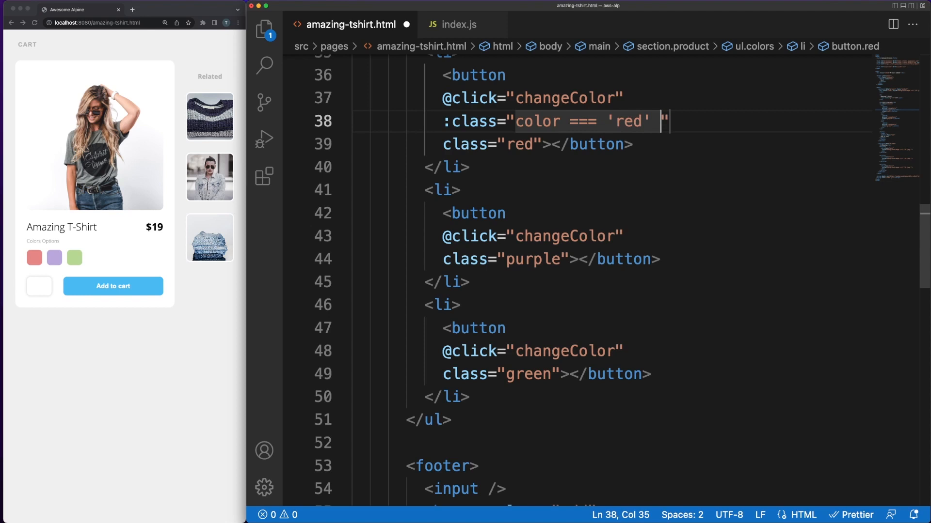
pyautogui.write("? 'sel'")
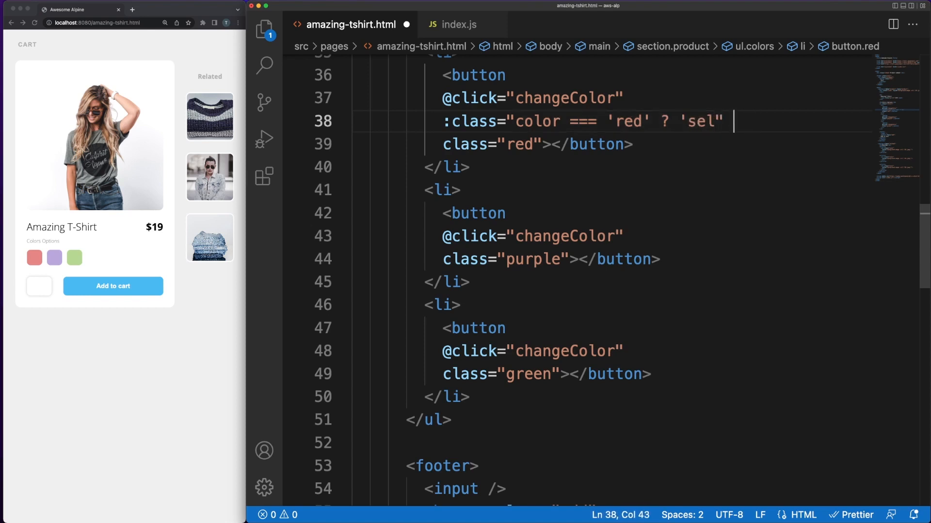
pyautogui.write(": ''")
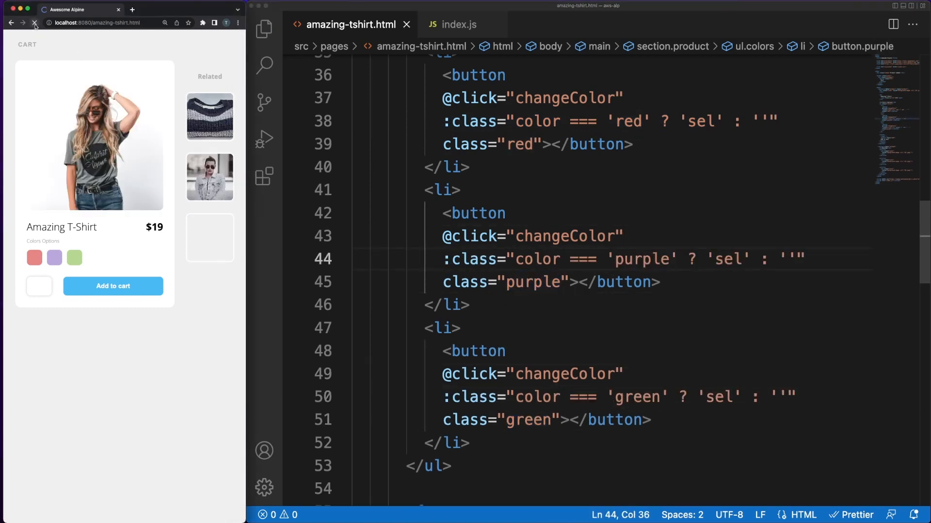
# Step: Reload the product page in Chrome and choose the green swatch to test the sel binding
pyautogui.click(35, 22)
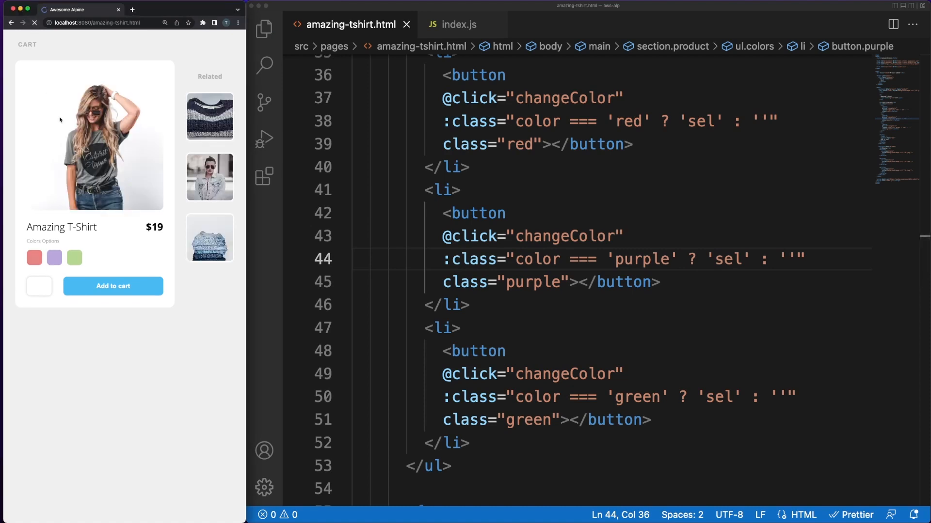
pyautogui.click(75, 258)
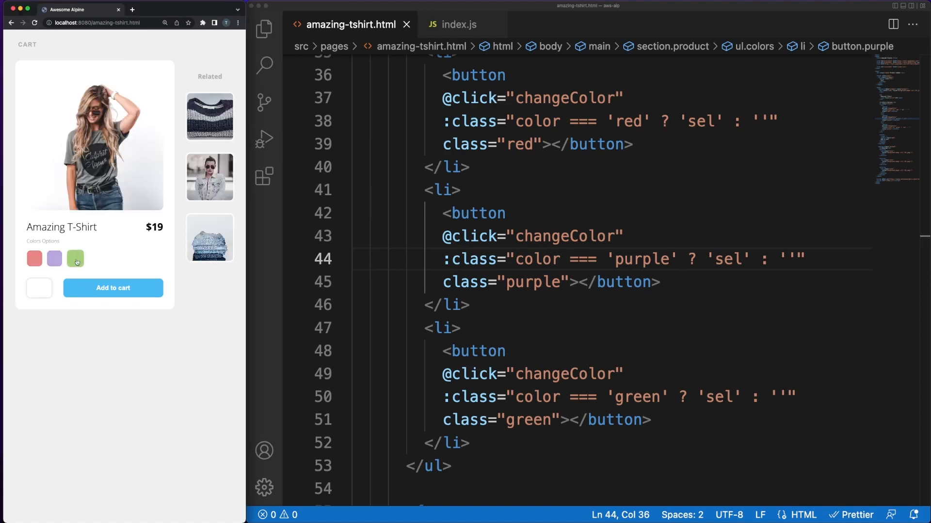
pyautogui.scroll(-3)
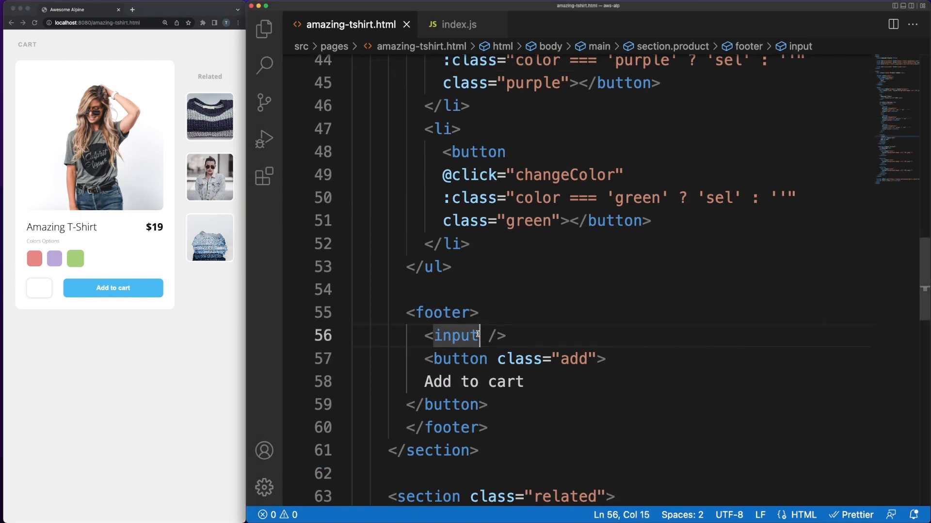
# Step: Bind the footer quantity input with x-model="qty", test it in Chrome, and start Alpine.store() in index.js
pyautogui.write('x-model=""')
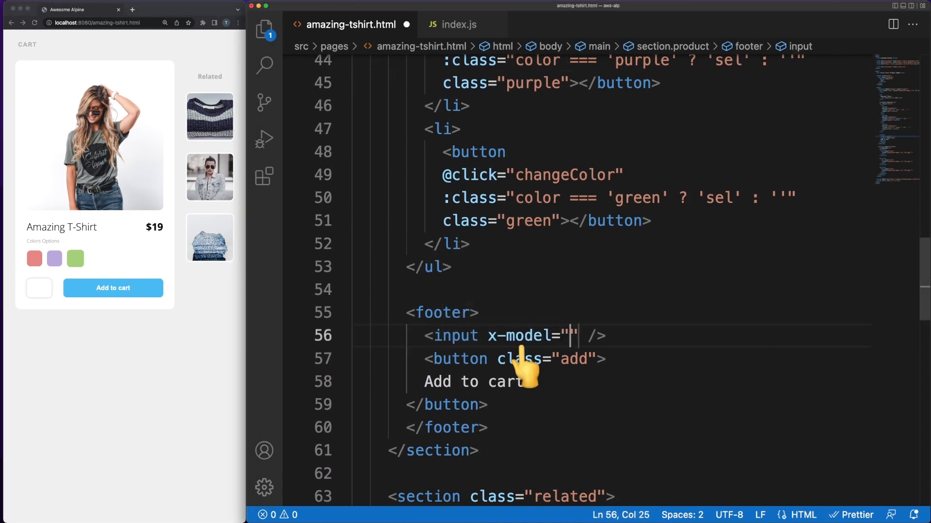
pyautogui.write('qty')
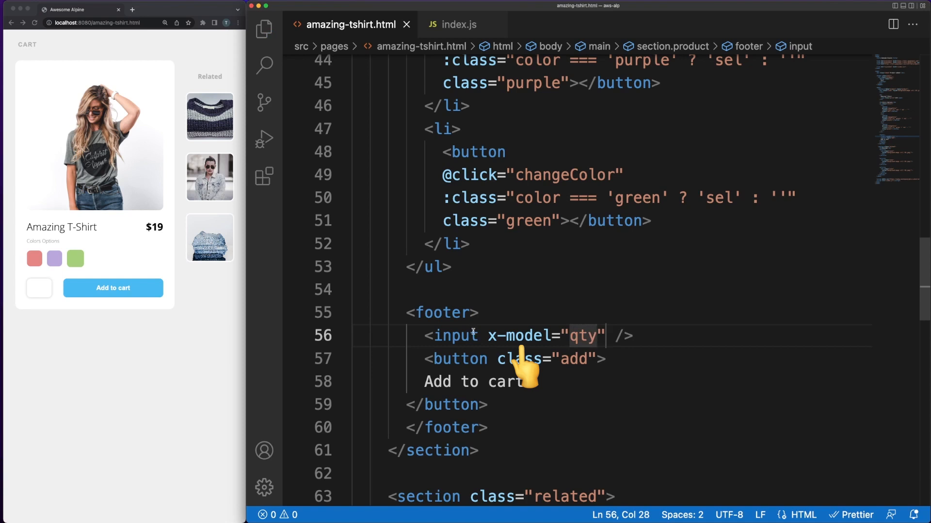
pyautogui.click(34, 22)
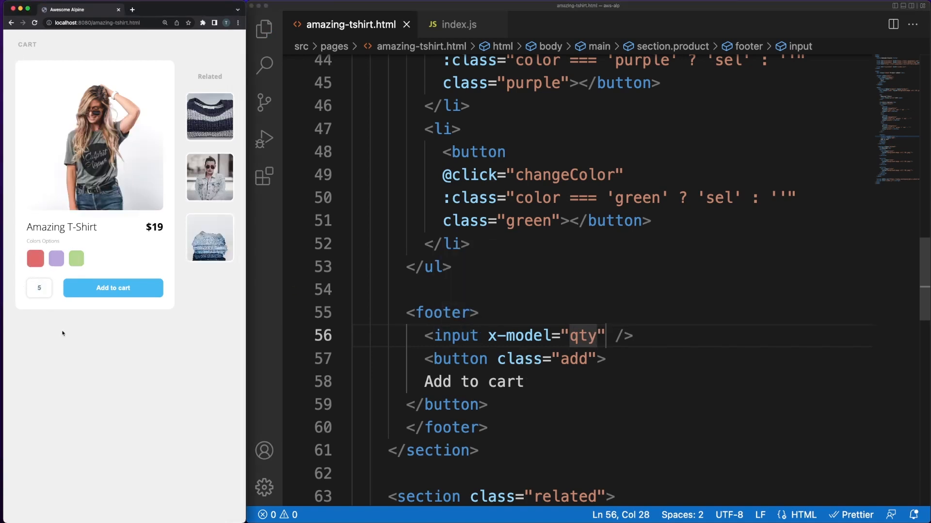
pyautogui.click(458, 25)
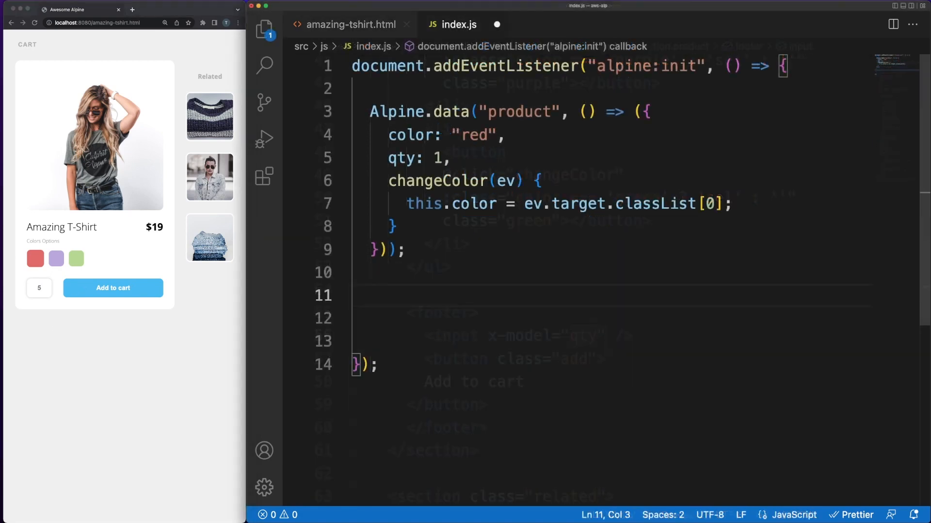
pyautogui.write('Alpine.store()')
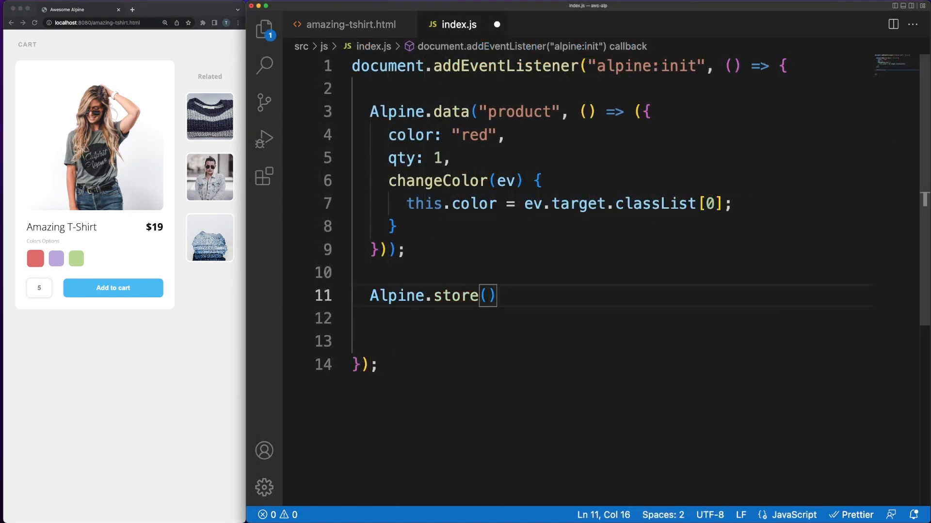
# Step: Define the "cart" store with products: [] and add(name, qty = 1, color = "default") pushing `${qty} - ${name} (${color})`
pyautogui.write('"cart", {')
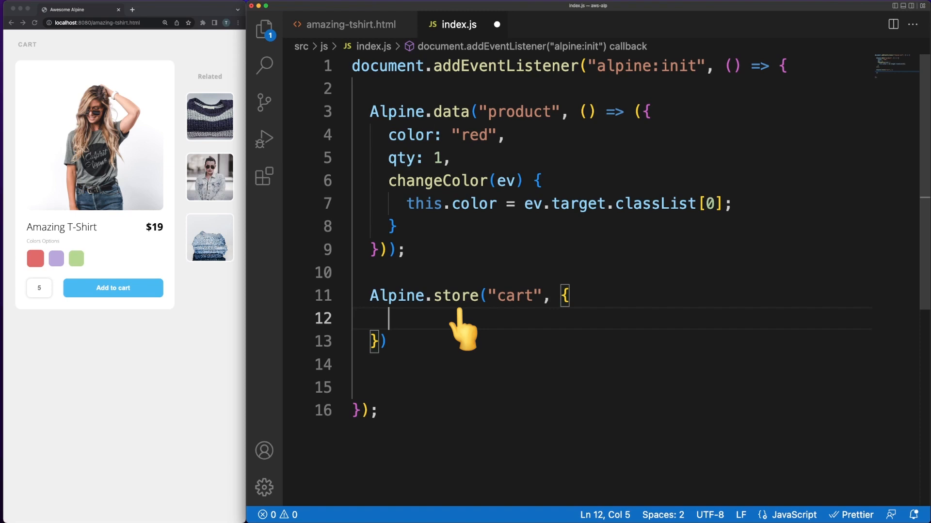
pyautogui.write('products: []')
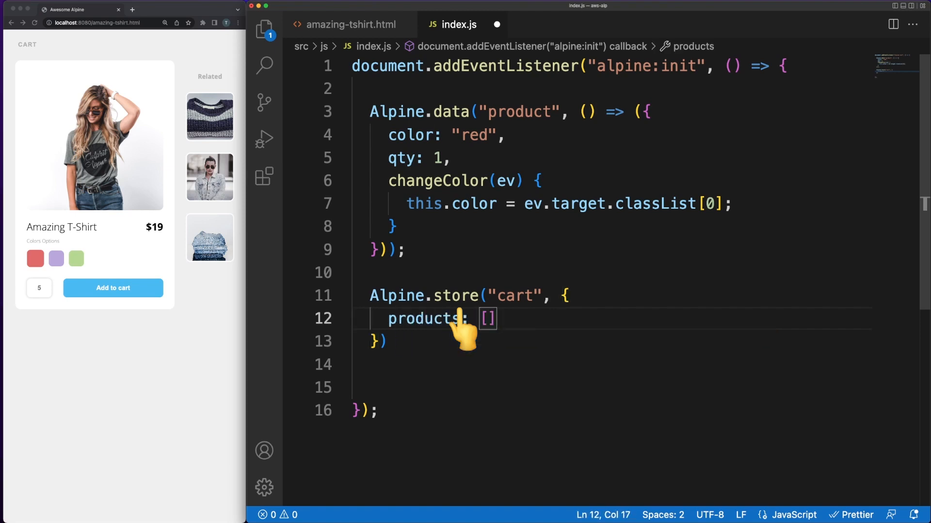
pyautogui.write(',')
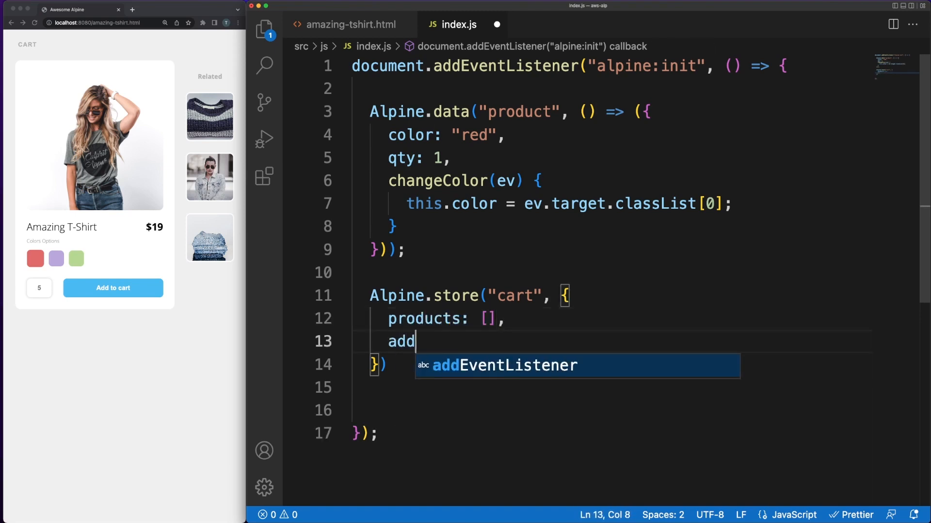
pyautogui.write('(name, q')
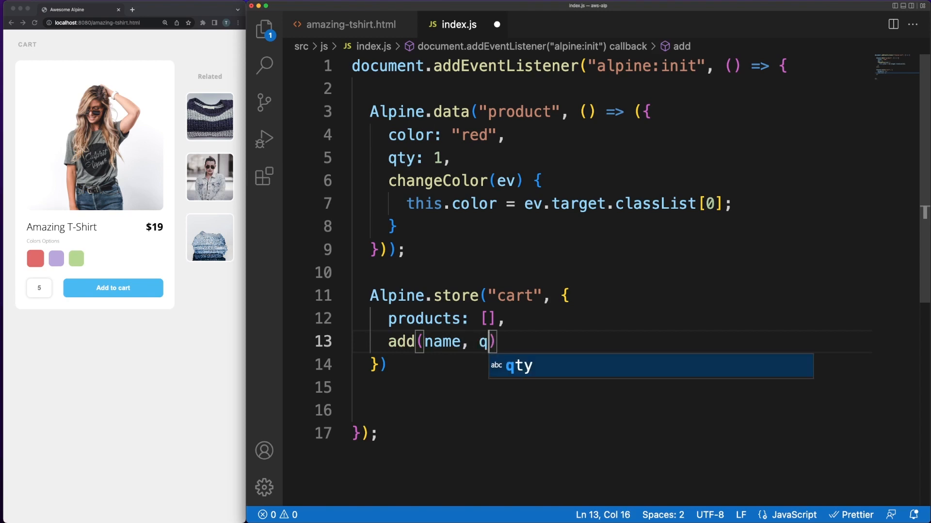
pyautogui.write('ty = 1,')
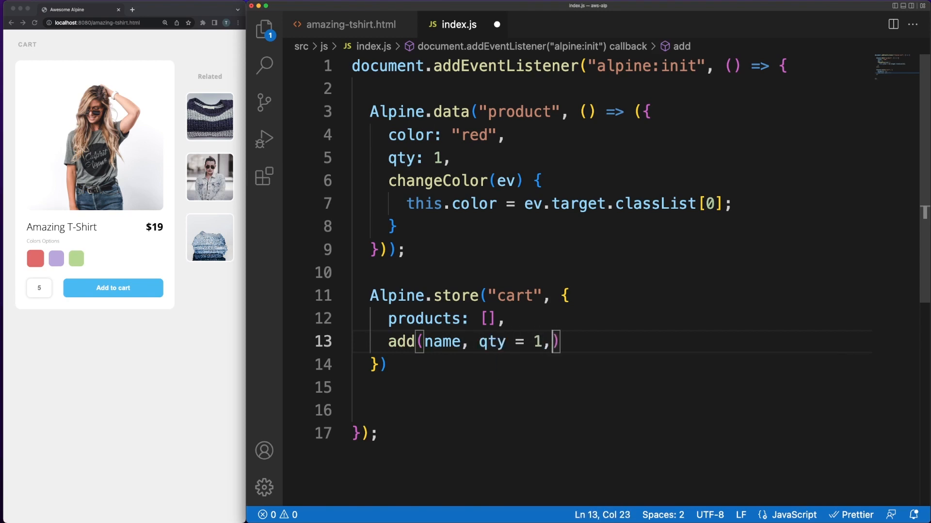
pyautogui.write('color: "default"')
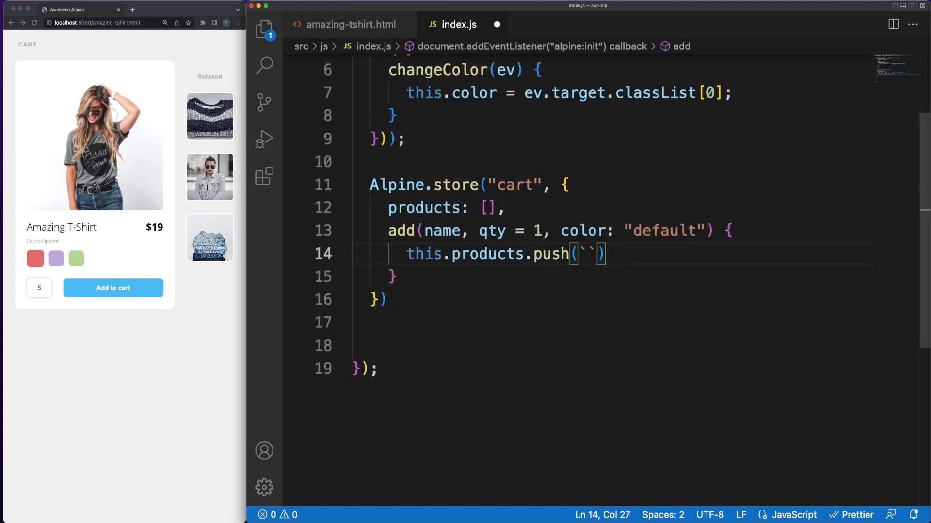
pyautogui.write('${qty} - ${name} (${color')
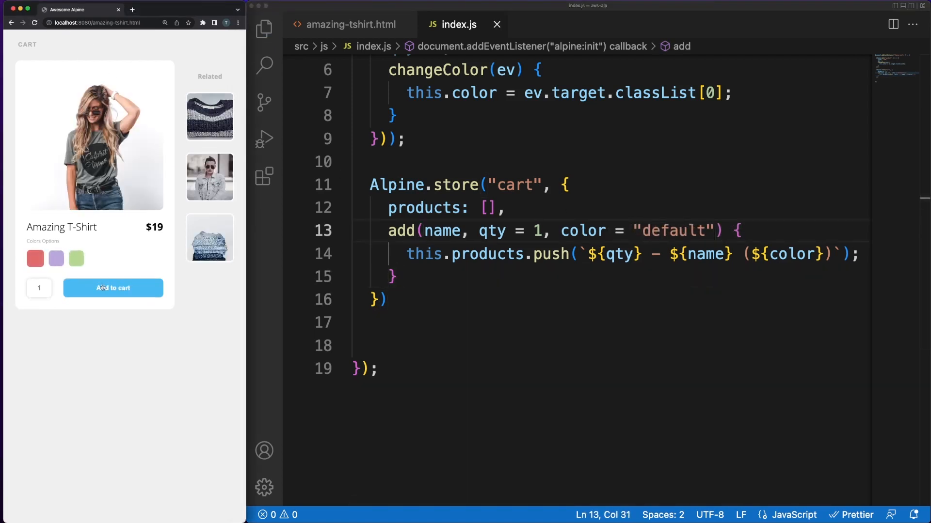
pyautogui.moveTo(41, 48)
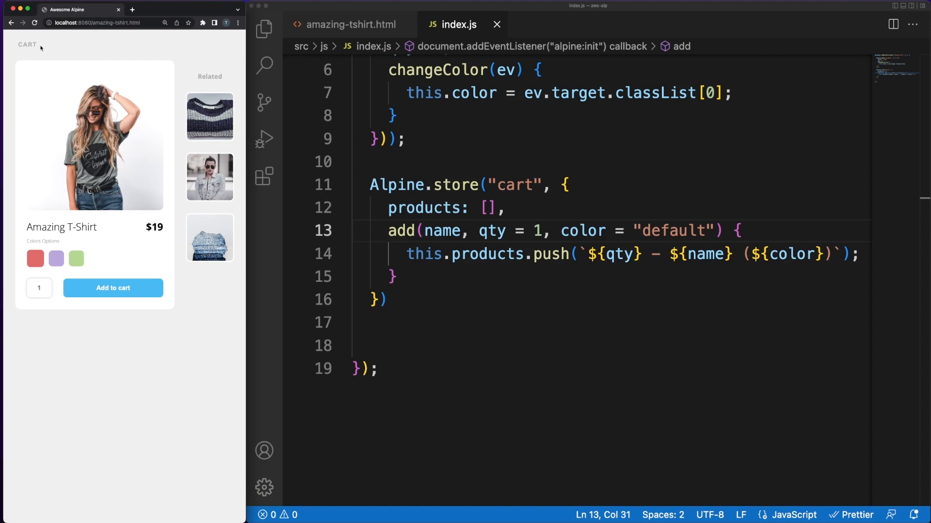
pyautogui.click(351, 25)
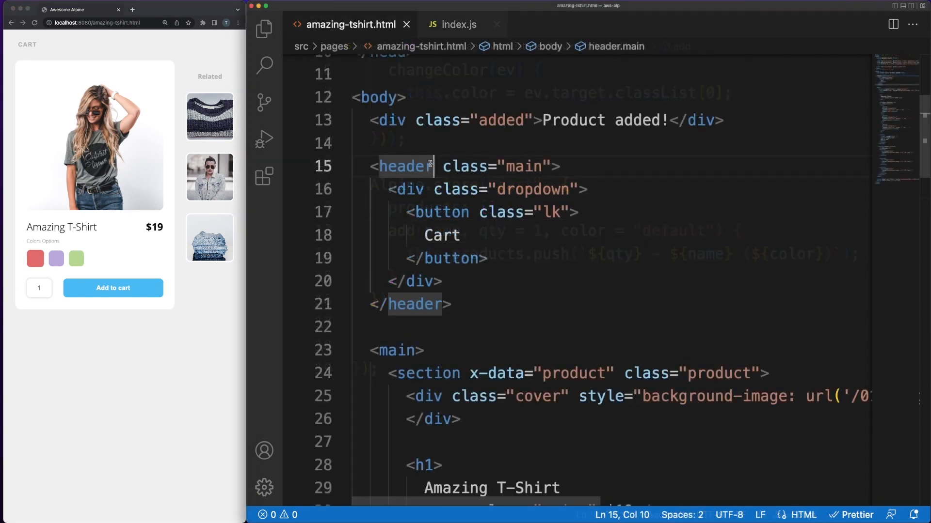
# Step: Add x-data="header" to the header tag and begin Alpine.data("header") with dropdown, toggle and hide in index.js
pyautogui.write('x-data=""')
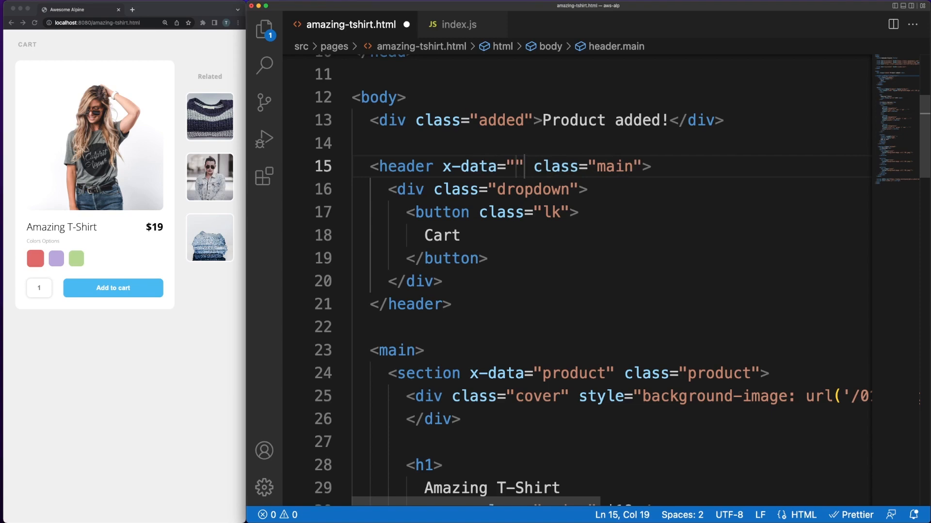
pyautogui.write('header')
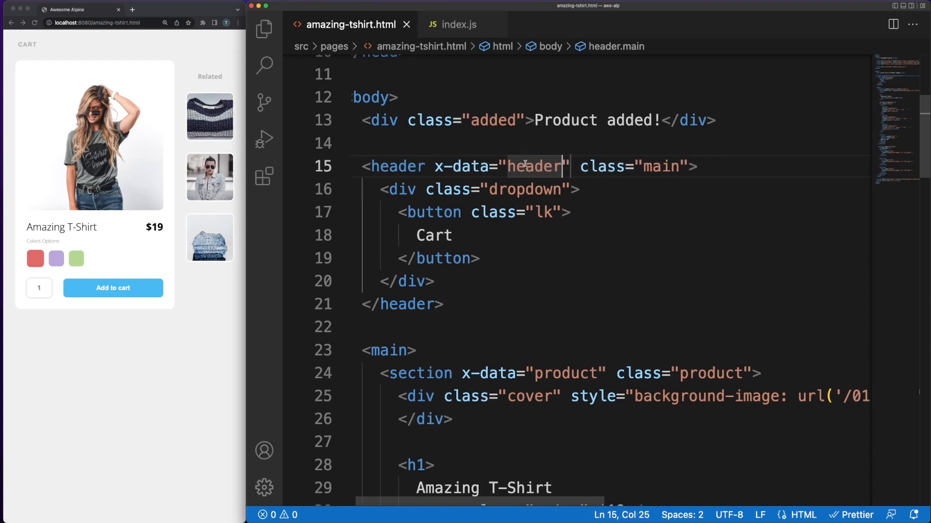
pyautogui.click(459, 25)
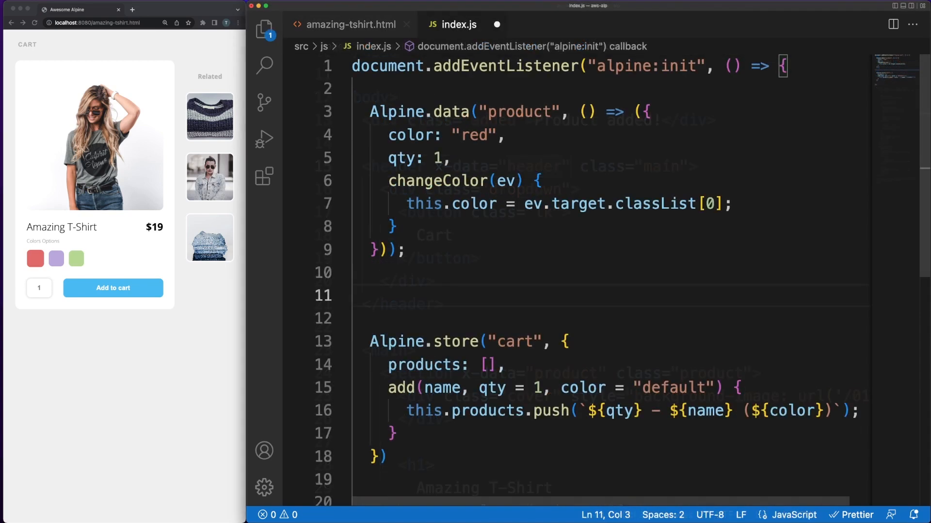
pyautogui.write('Alpine.data("header", () => ({')
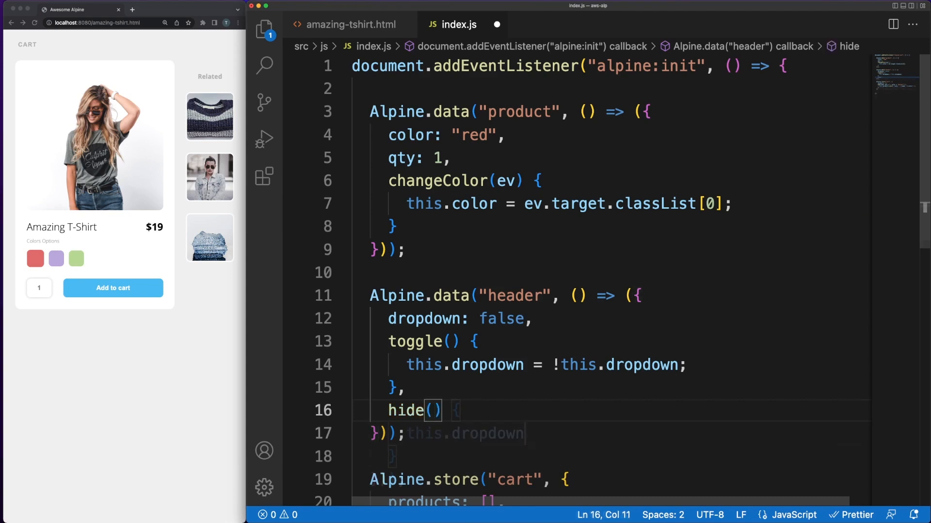
pyautogui.click(349, 25)
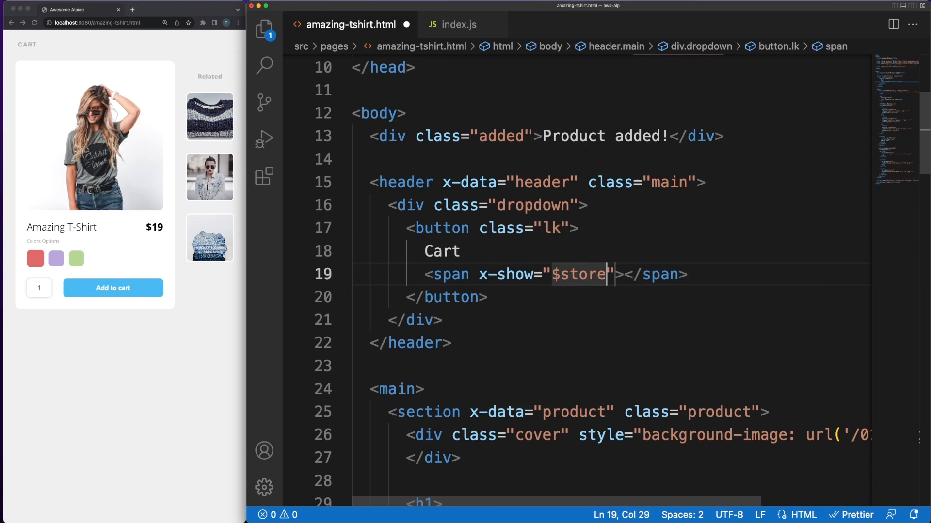
# Step: Give the Cart button span x-show="$store.cart.notEmpty" and start its x-text="$store.c…" binding
pyautogui.write('.cart.not')
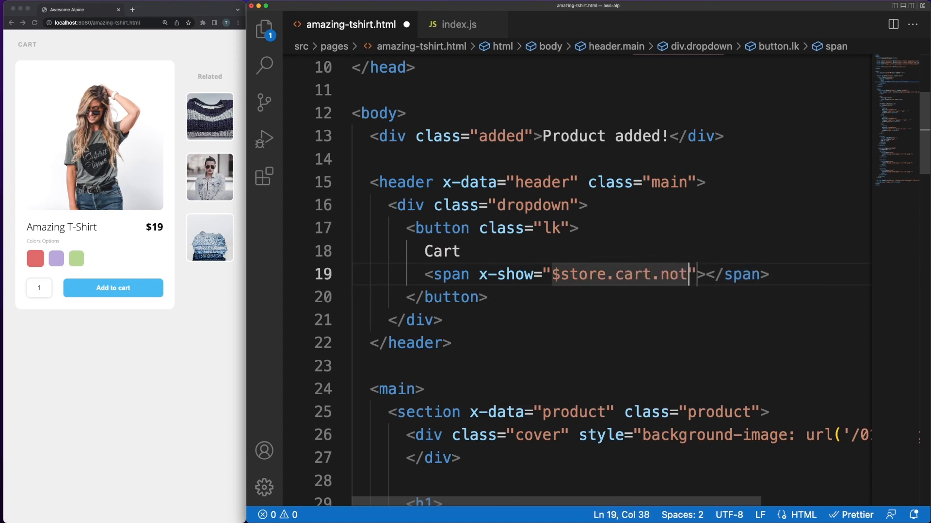
pyautogui.write('Empty')
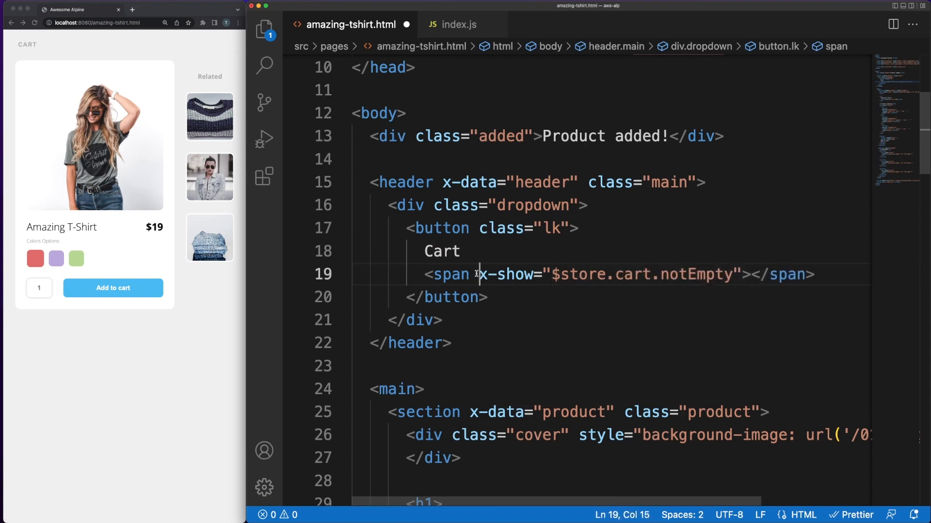
pyautogui.write('x-text></span>')
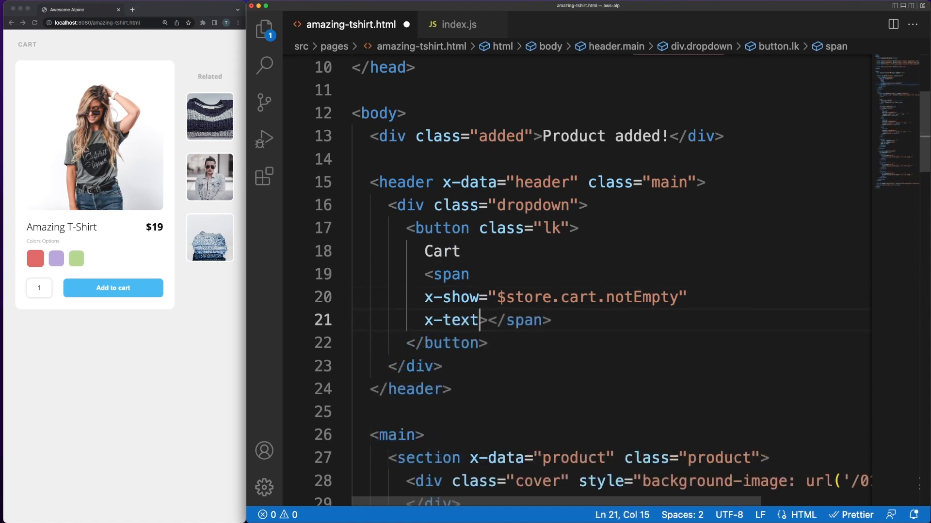
pyautogui.write('=""')
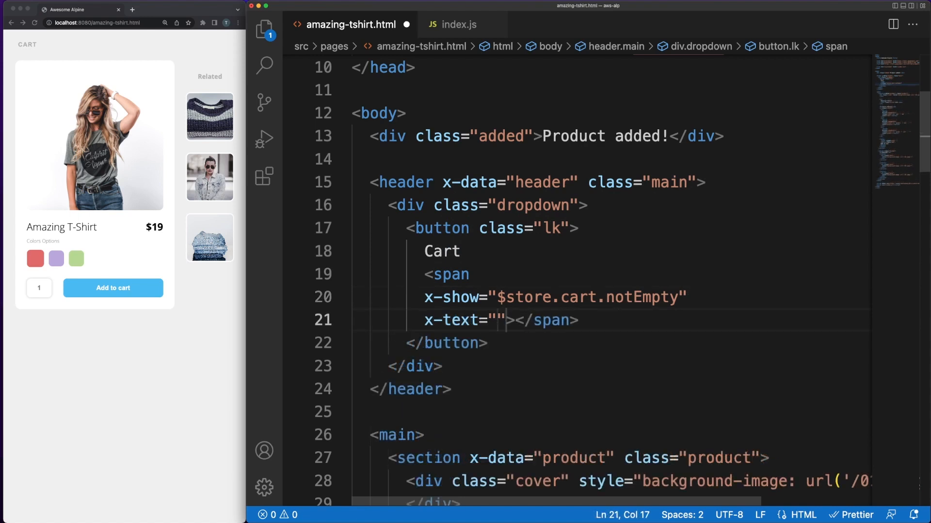
pyautogui.write('$store.c')
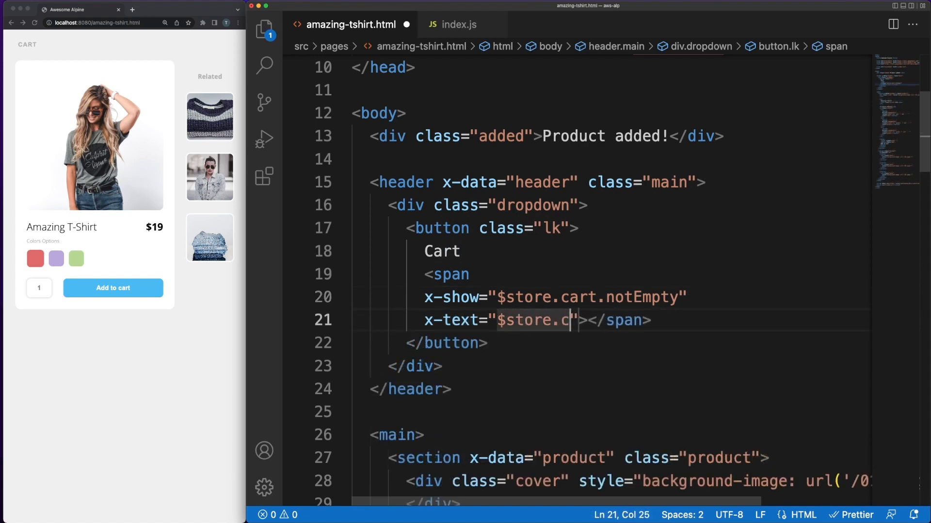
pyautogui.scroll(-3)
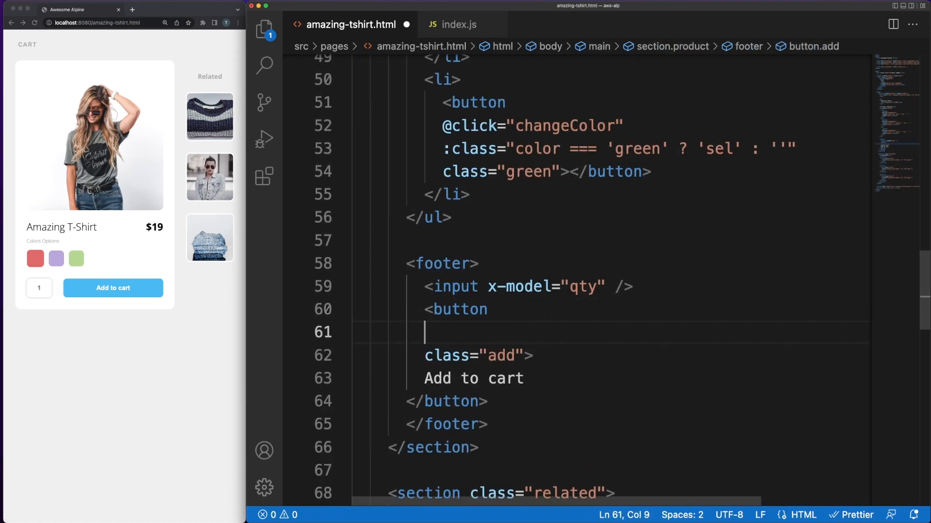
# Step: Bind the Add button's click to $store.cart.add('T-Shirt', qty, color)
pyautogui.write('@click="()"')
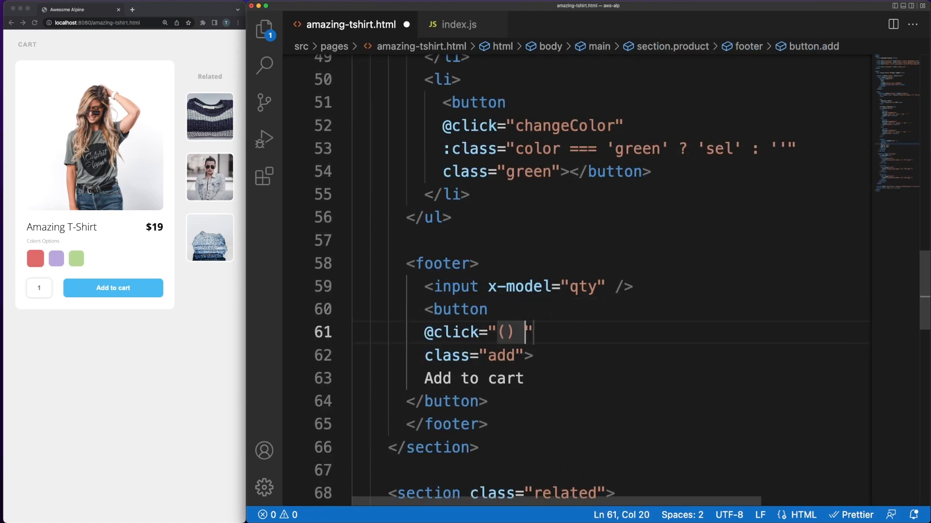
pyautogui.write('=> $store.cart.')
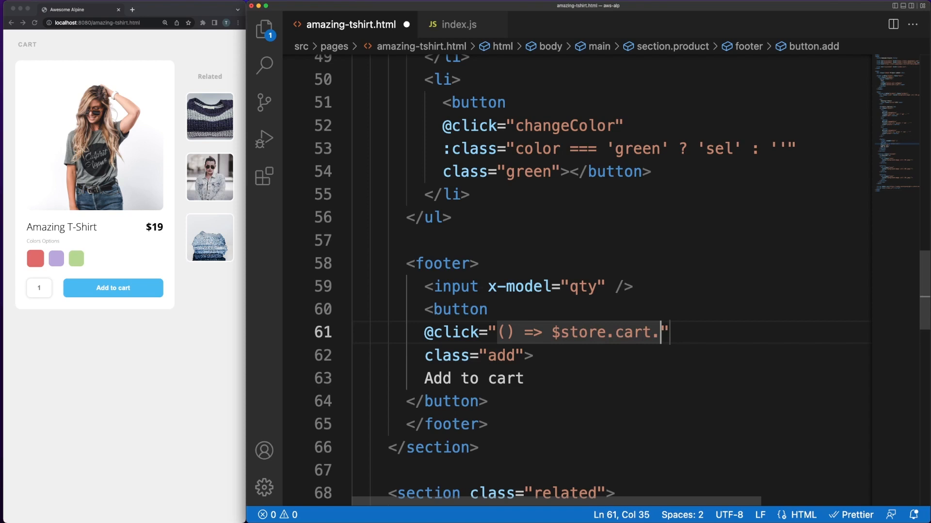
pyautogui.write("add('')")
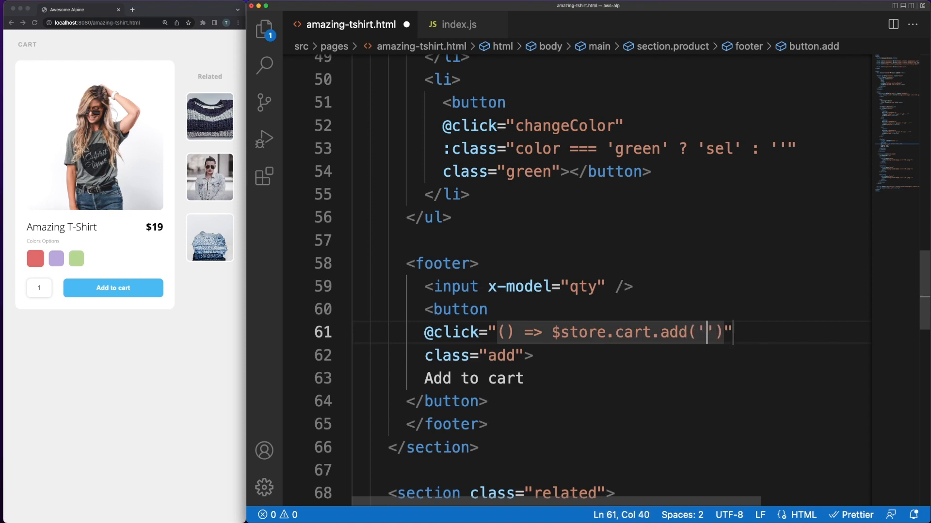
pyautogui.write("T-Shirt', q")
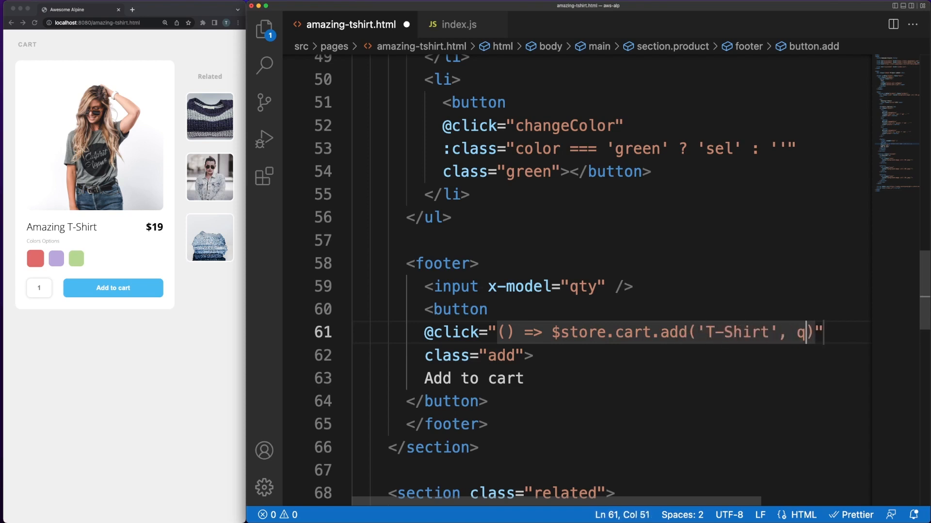
pyautogui.write('ty, col')
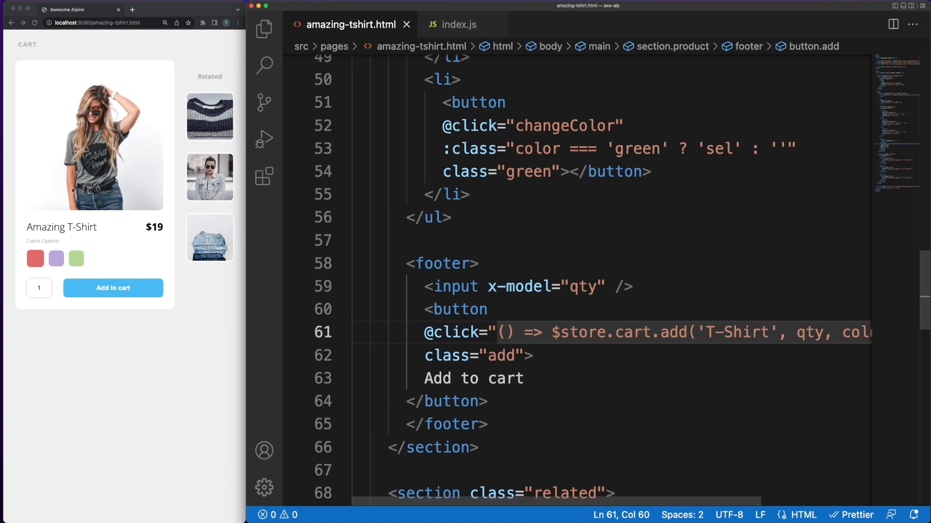
pyautogui.click(459, 24)
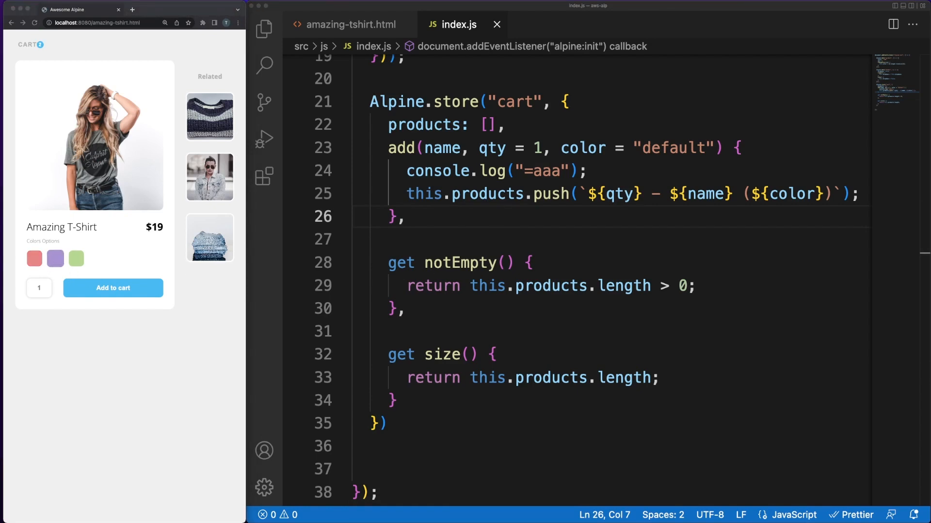
pyautogui.click(350, 25)
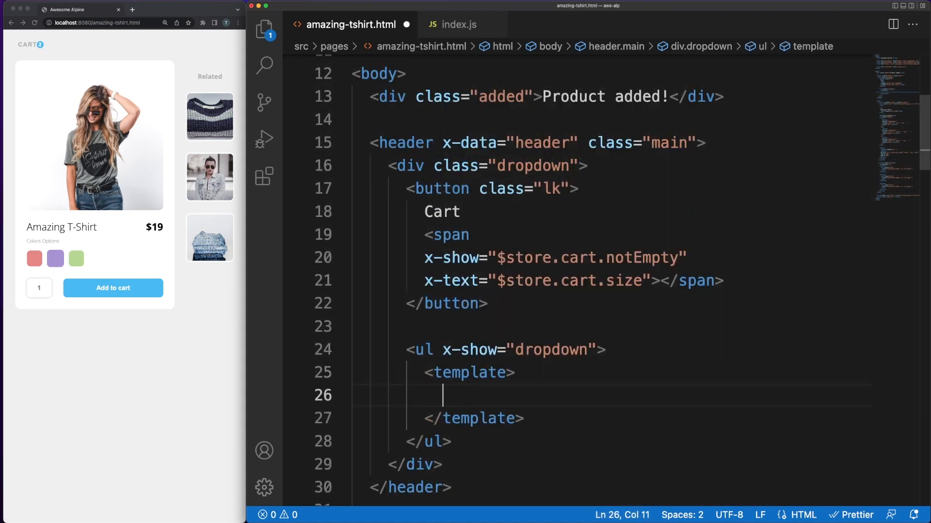
pyautogui.write('x-for')
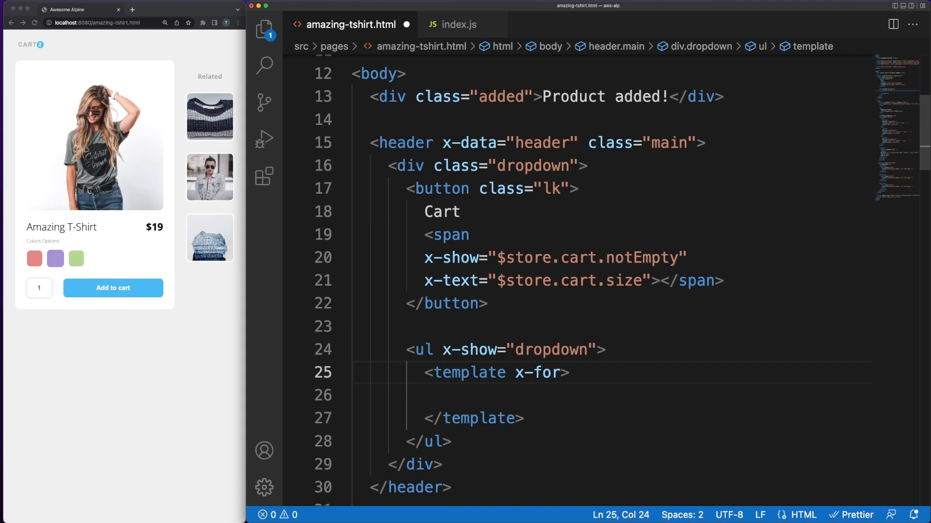
pyautogui.write('"product in "')
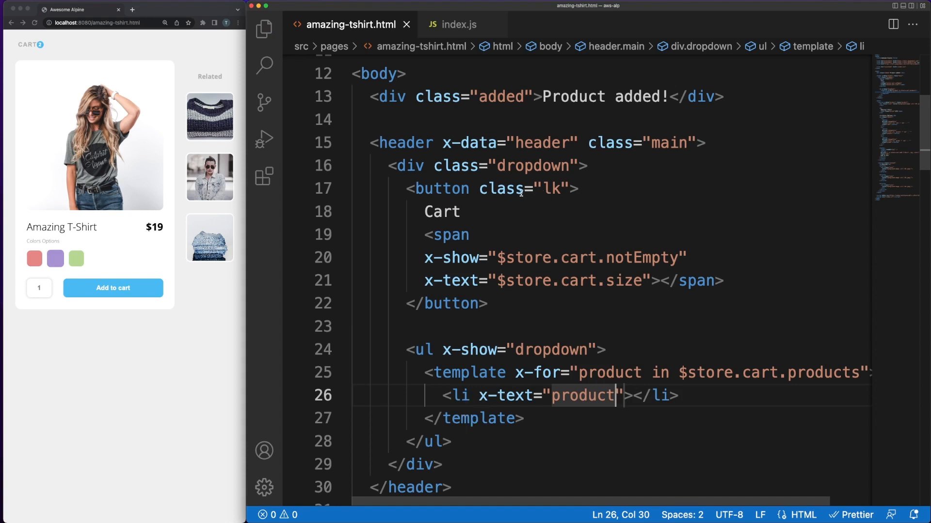
pyautogui.click(569, 188)
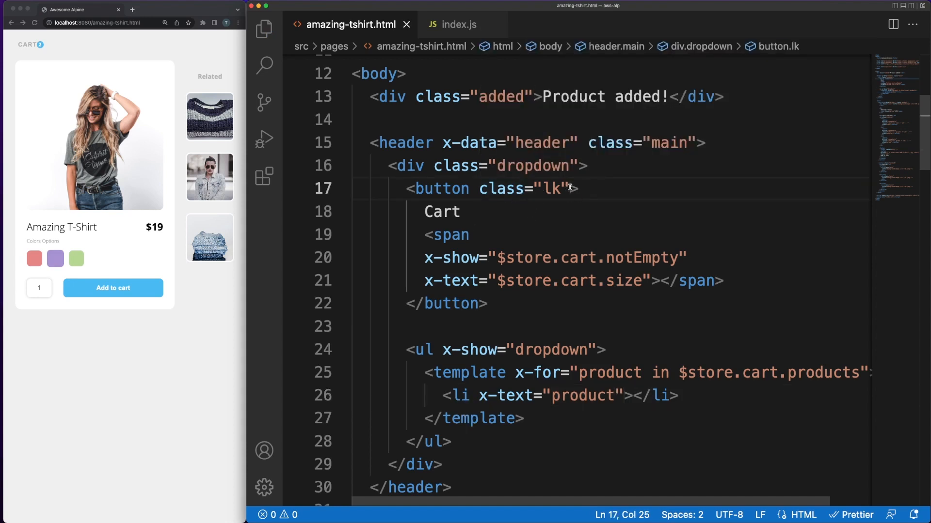
pyautogui.write('@click="toggle"')
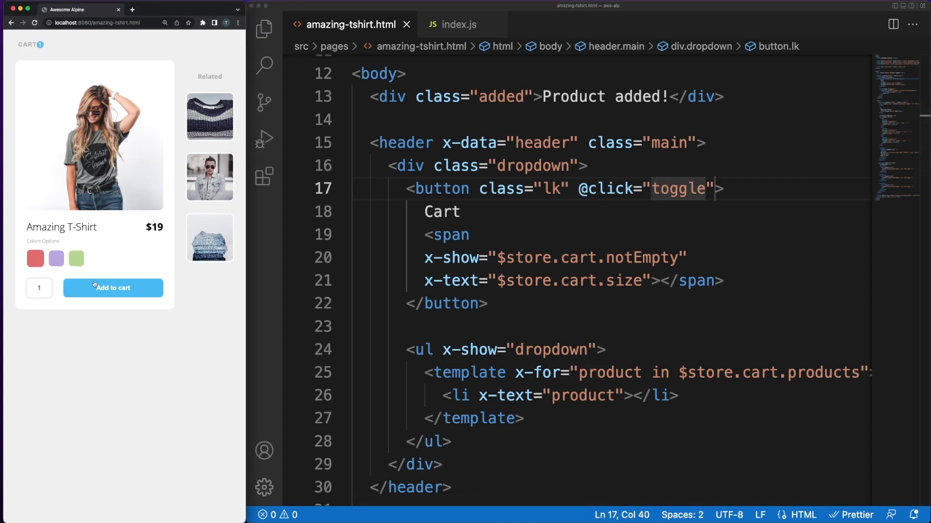
pyautogui.click(31, 44)
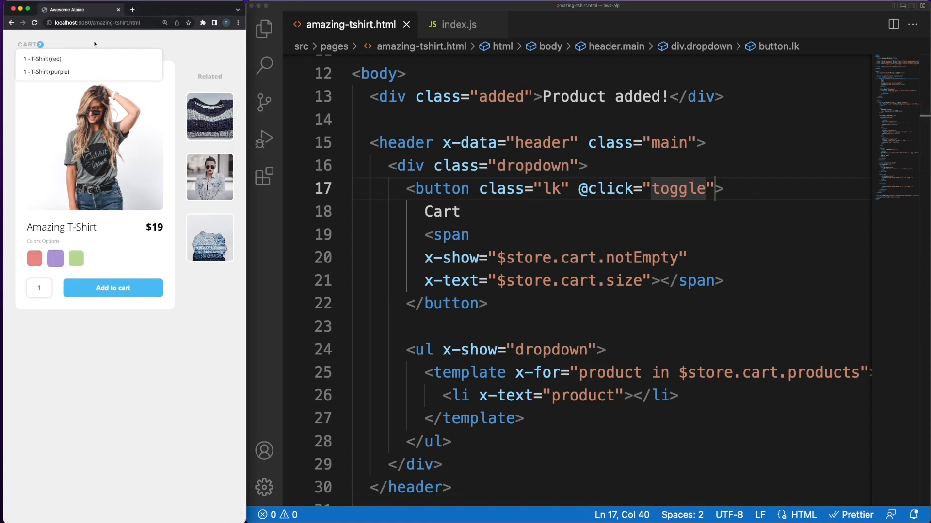
pyautogui.moveTo(581, 166)
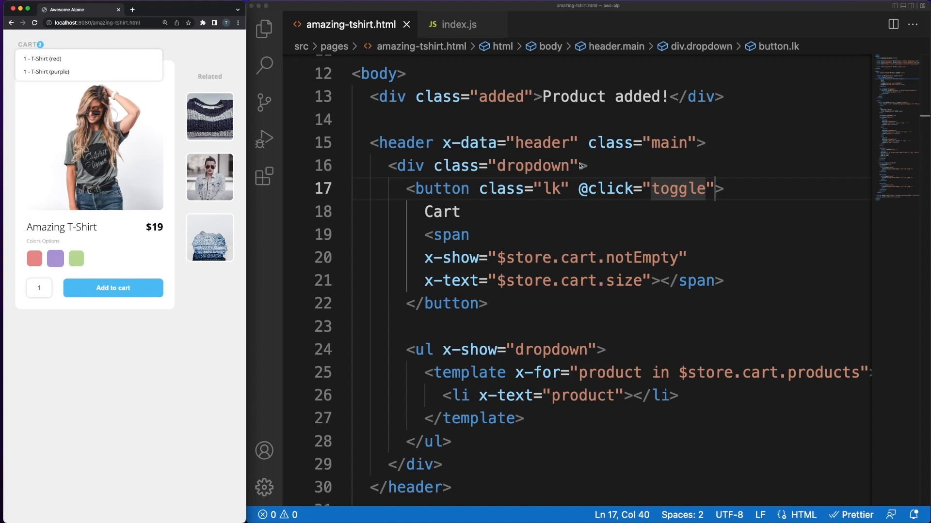
pyautogui.write('@cl')
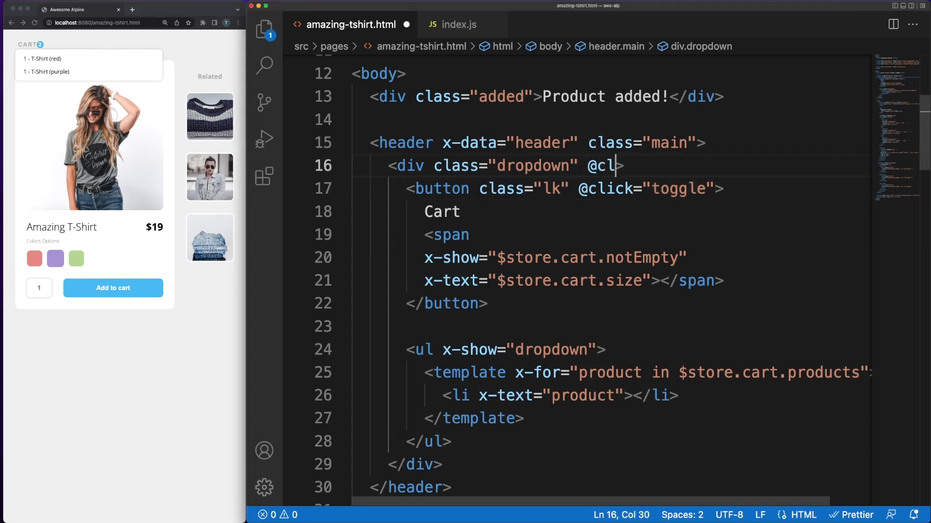
pyautogui.write('ick.outside')
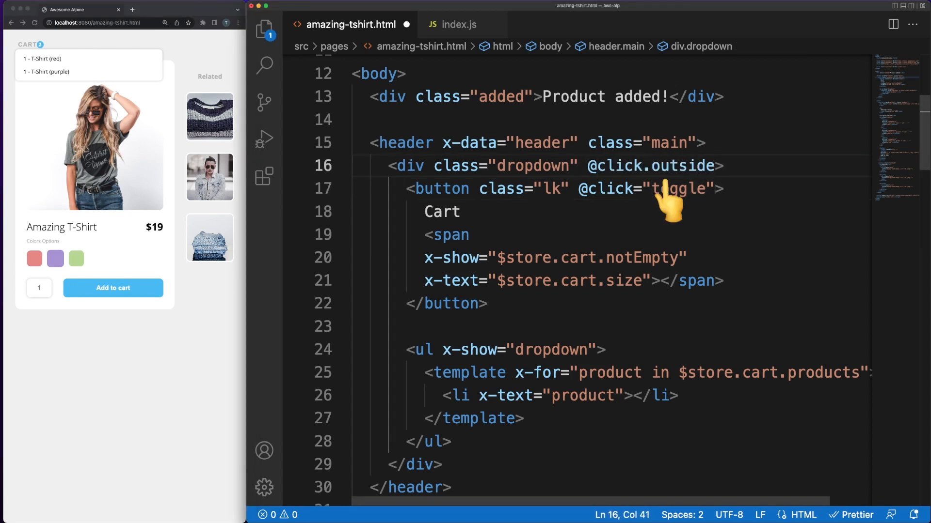
pyautogui.write('="hide"')
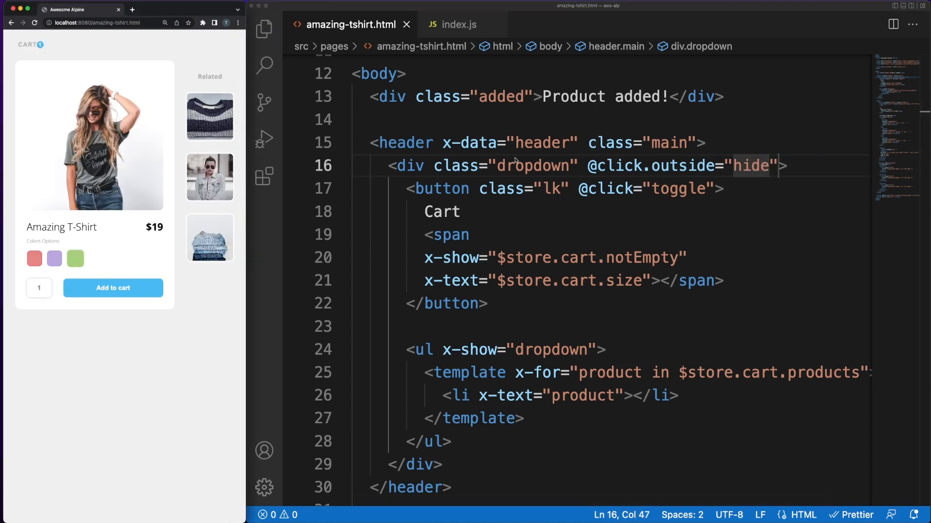
pyautogui.scroll(-3)
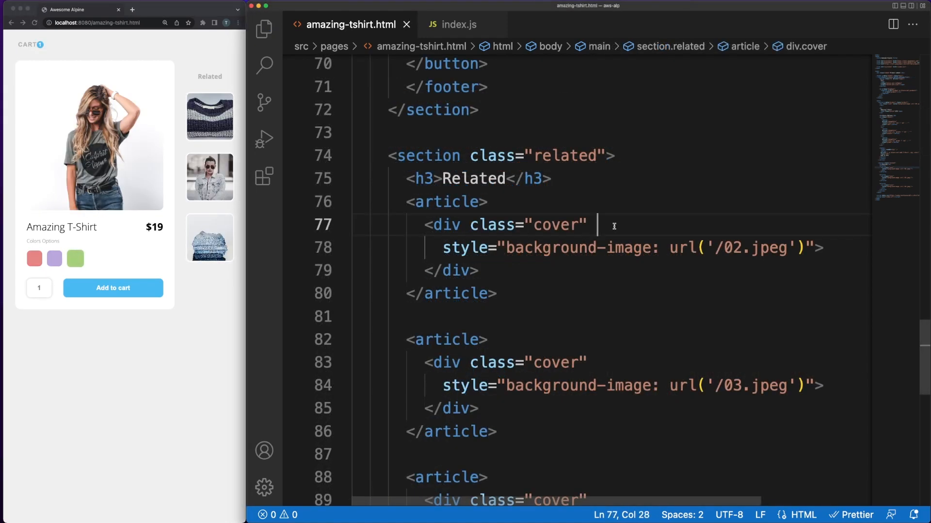
pyautogui.write('@click.once')
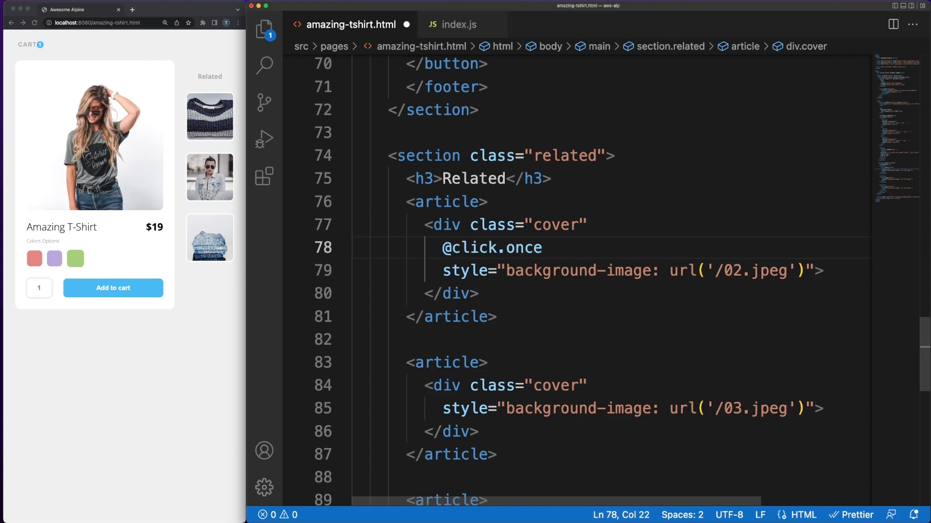
pyautogui.write('="() => "')
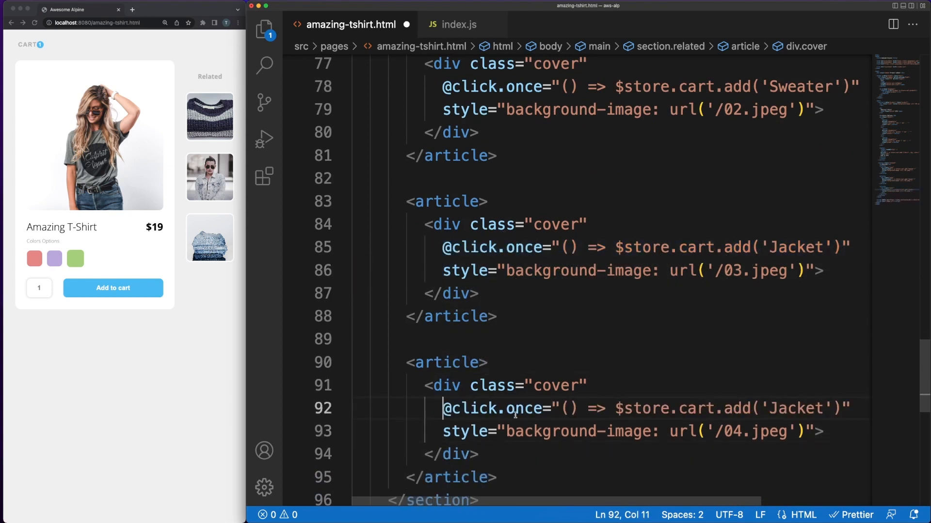
pyautogui.doubleClick(797, 408)
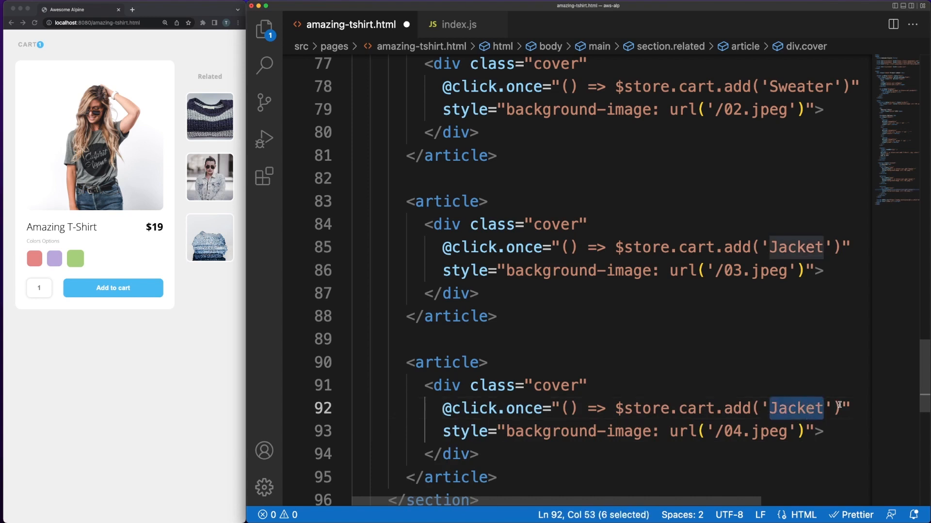
pyautogui.write('Jeans')
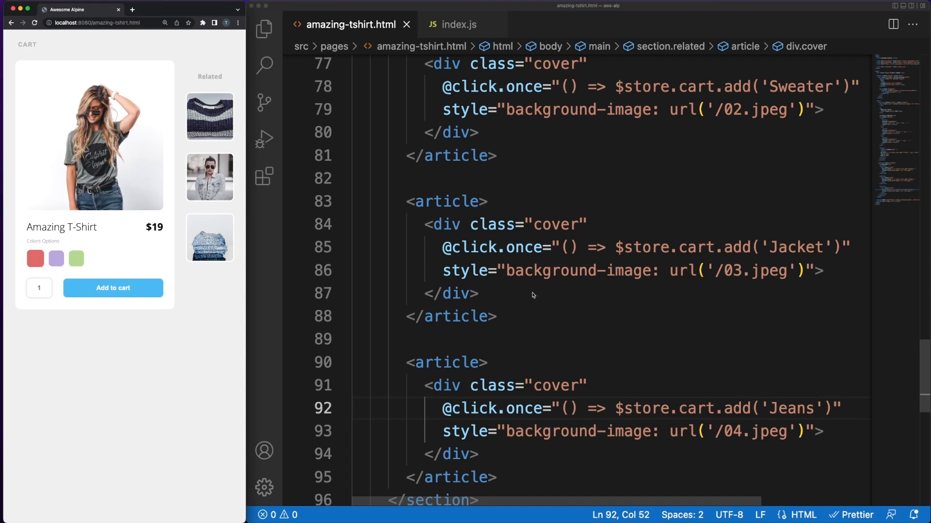
# Step: Add x-data to the related section and test adding related items and the T-Shirt in the preview
pyautogui.scroll(3)
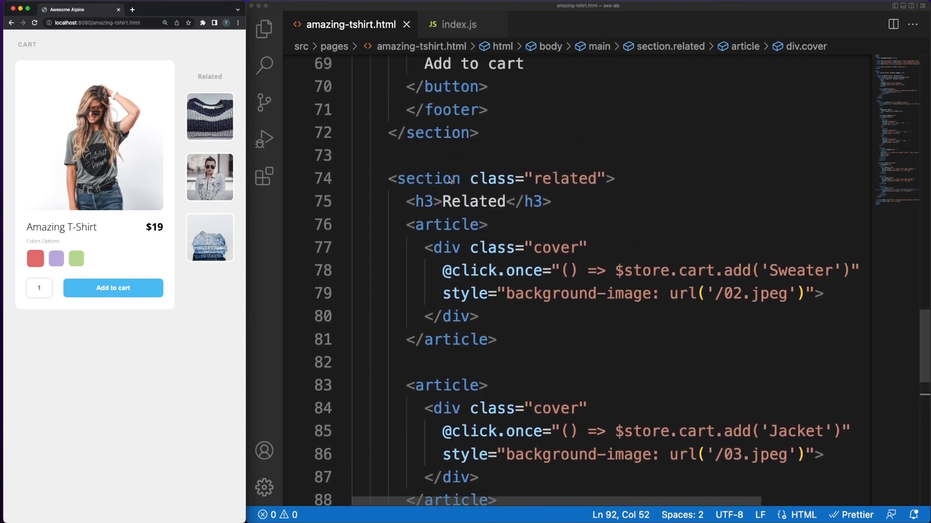
pyautogui.write('x-data')
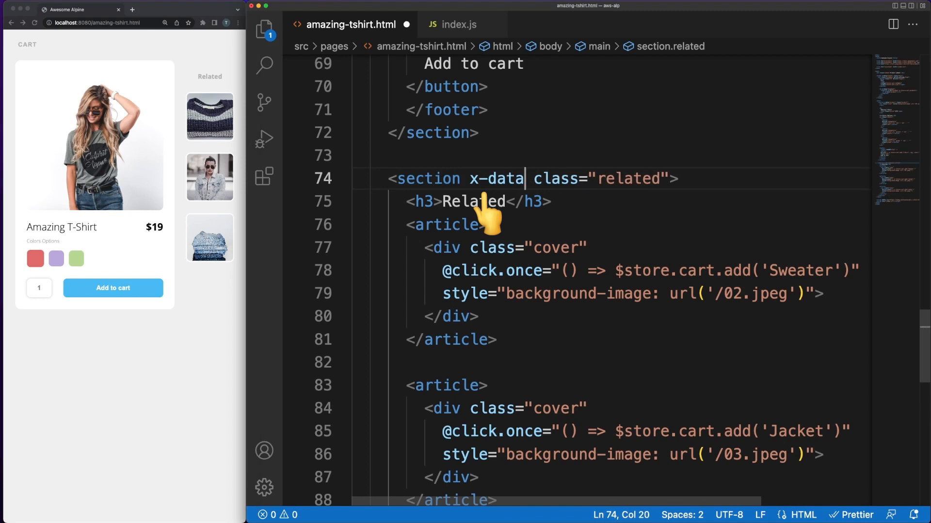
pyautogui.click(35, 22)
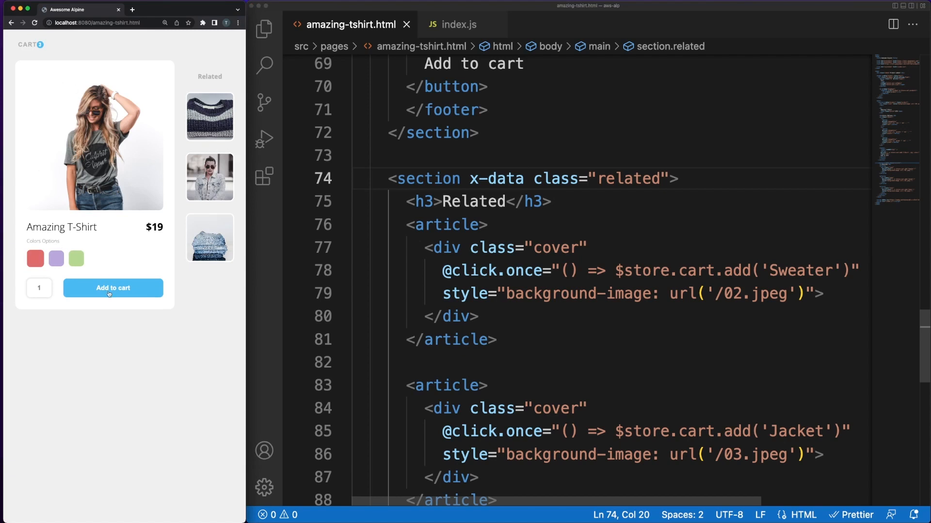
pyautogui.click(40, 44)
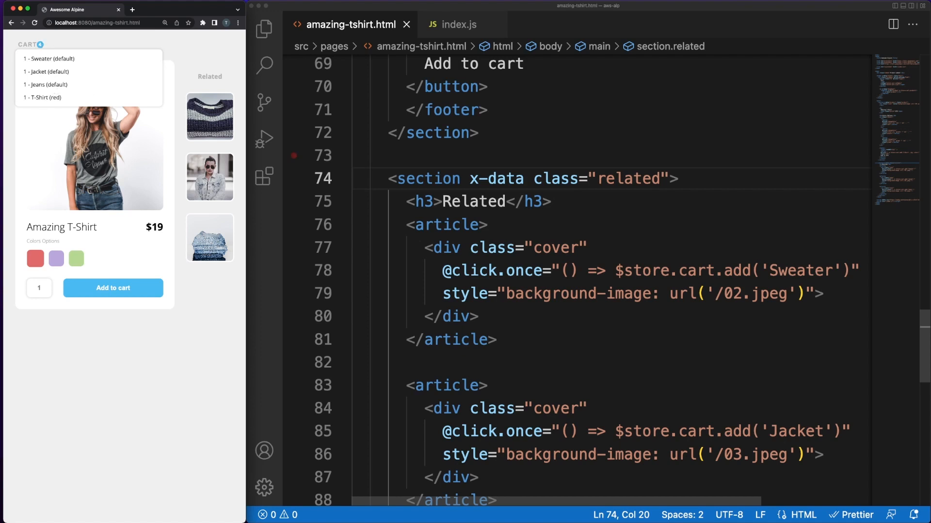
pyautogui.click(294, 155)
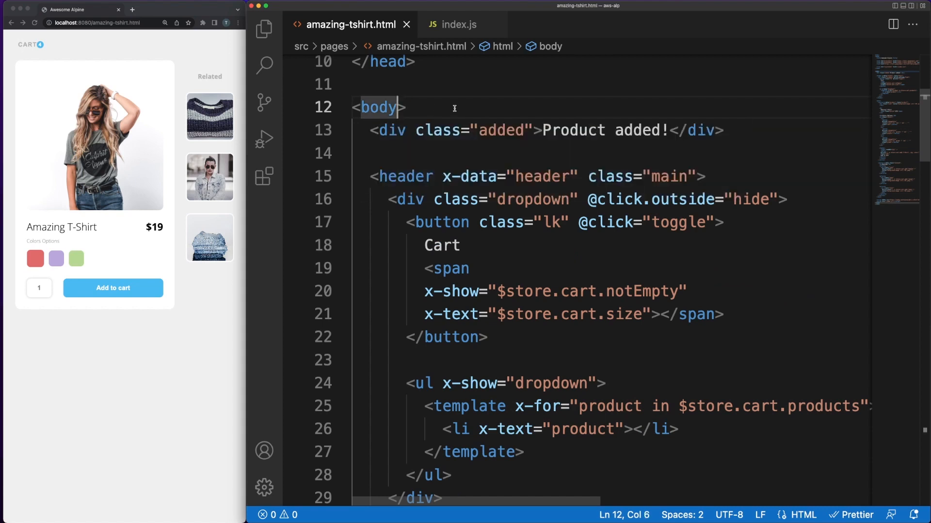
# Step: Set x-data="app" on body and register Alpine.data("app") with persisted dark and toggleDark negating it
pyautogui.write('x-data=""')
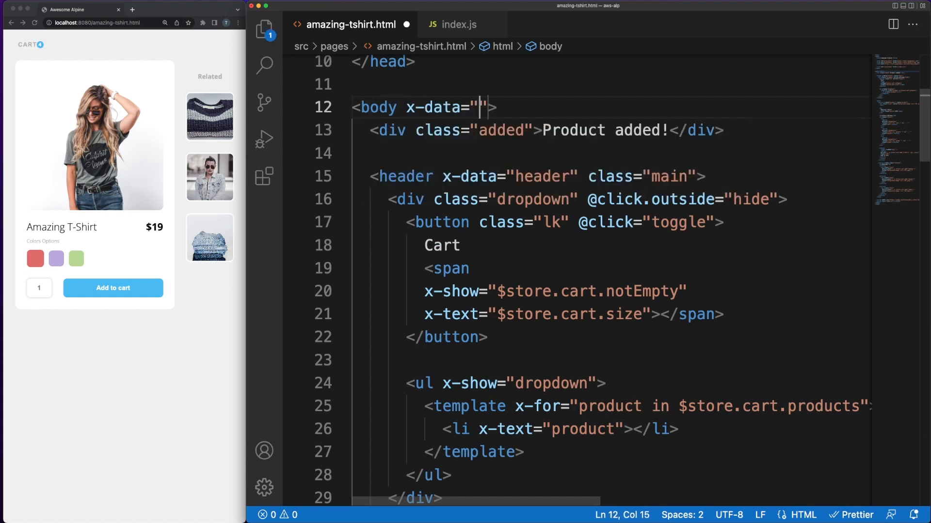
pyautogui.write('app')
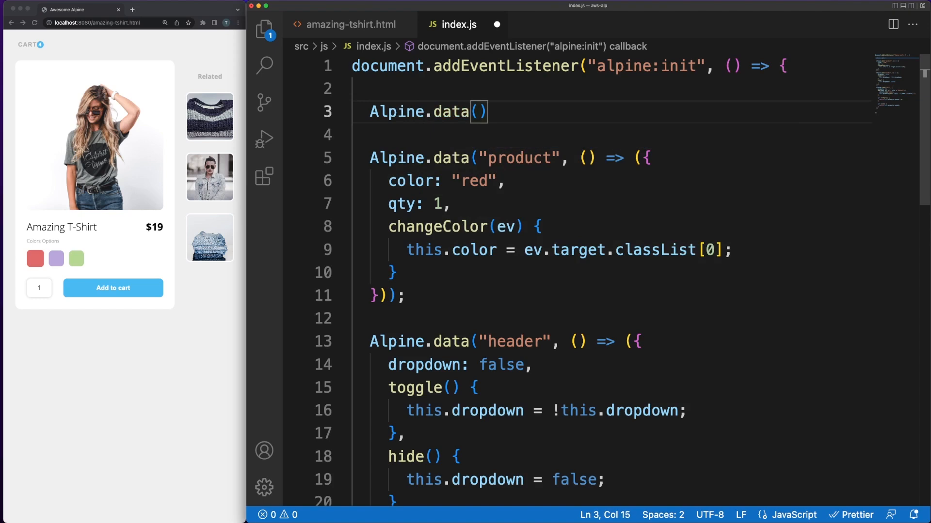
pyautogui.write('"app", (')
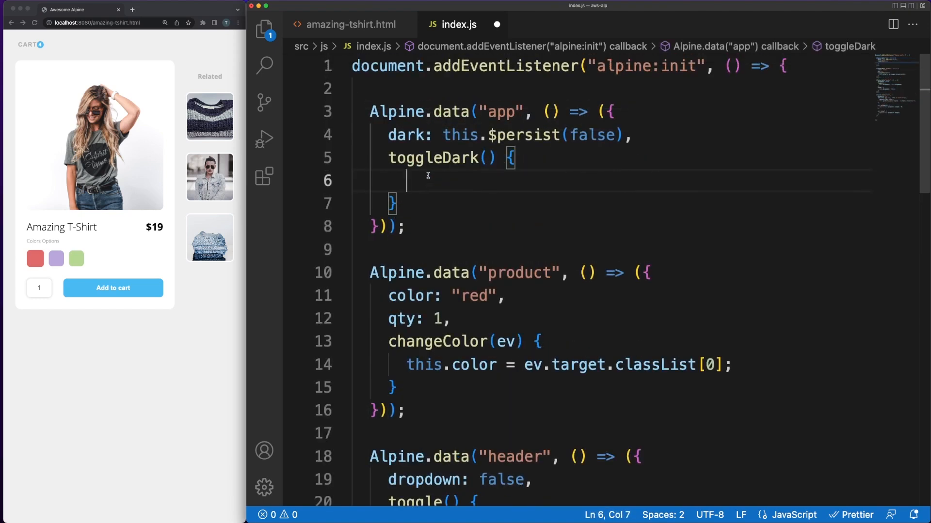
pyautogui.write('this.dark =')
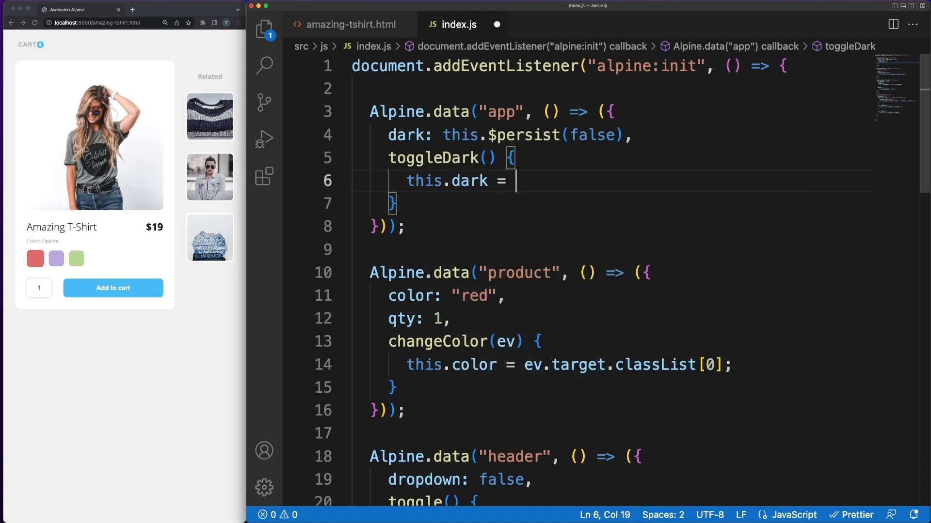
pyautogui.write('!this.dark')
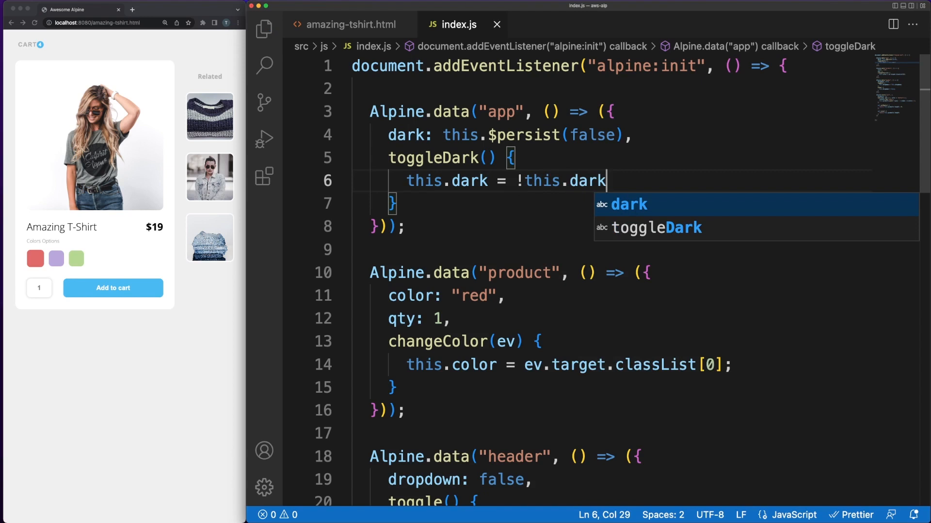
pyautogui.write(';')
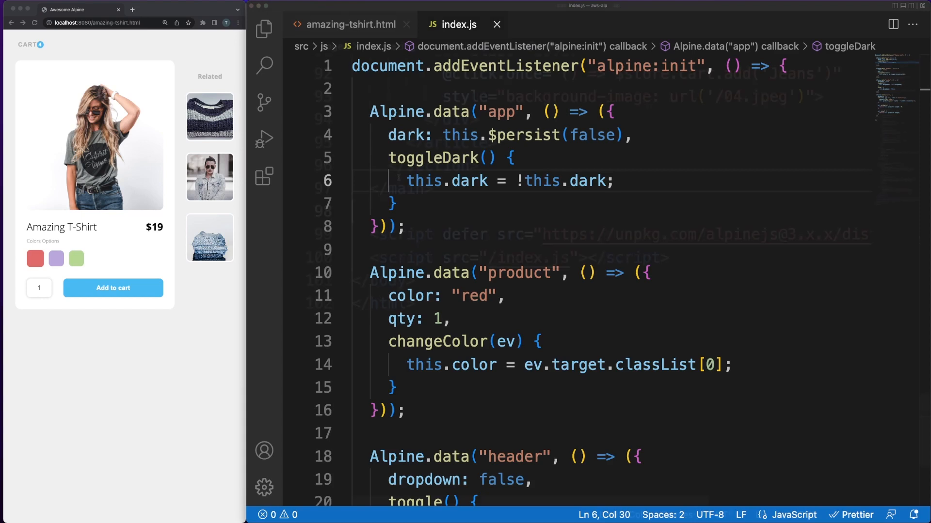
pyautogui.click(350, 24)
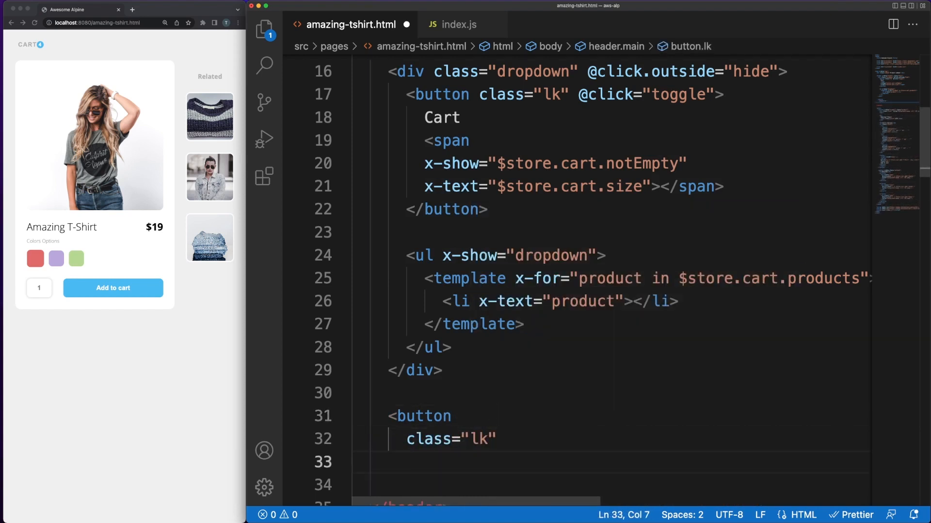
pyautogui.write('@click="toggleDark"')
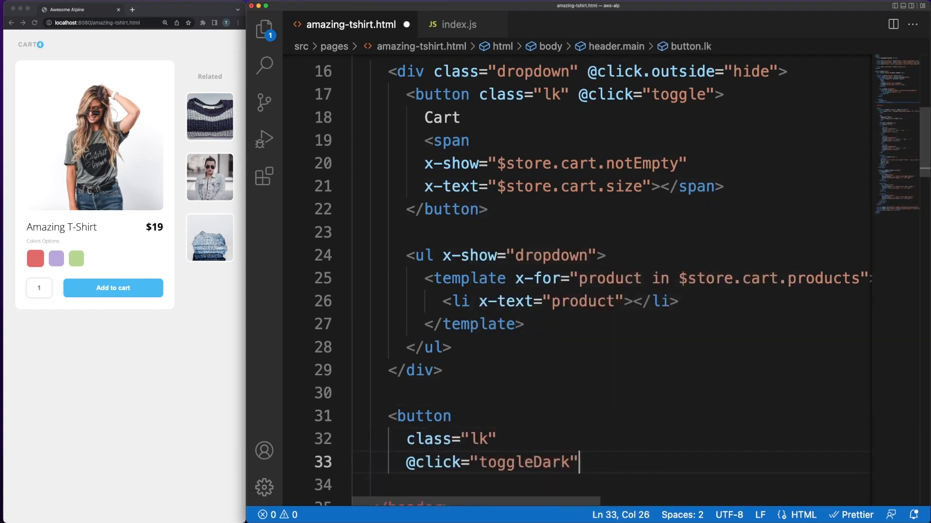
pyautogui.write('x-text')
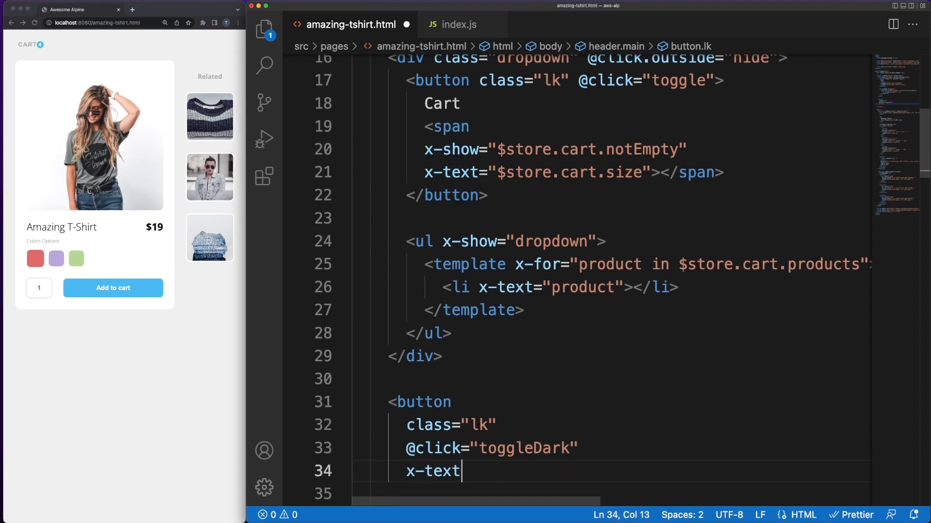
pyautogui.write('="dark ? \'Light\' : \'Dark\'"></button>')
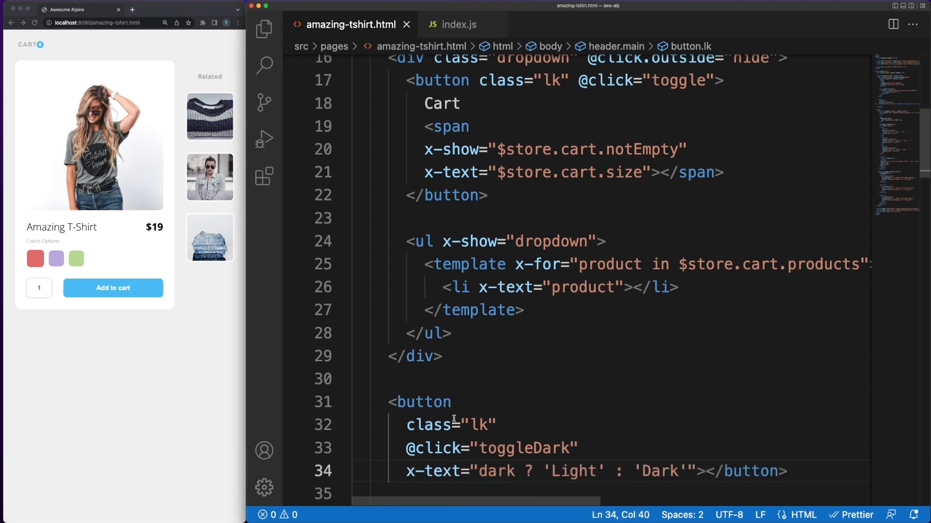
pyautogui.click(294, 126)
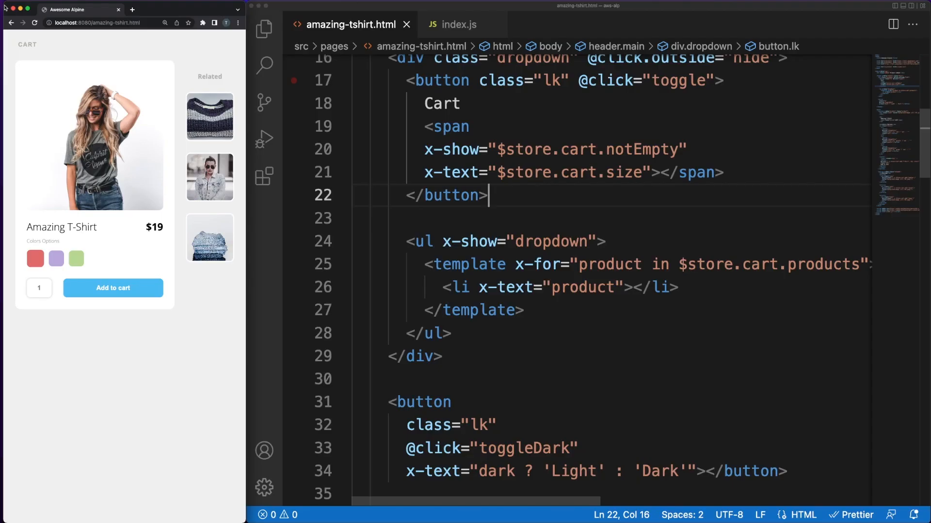
pyautogui.click(459, 24)
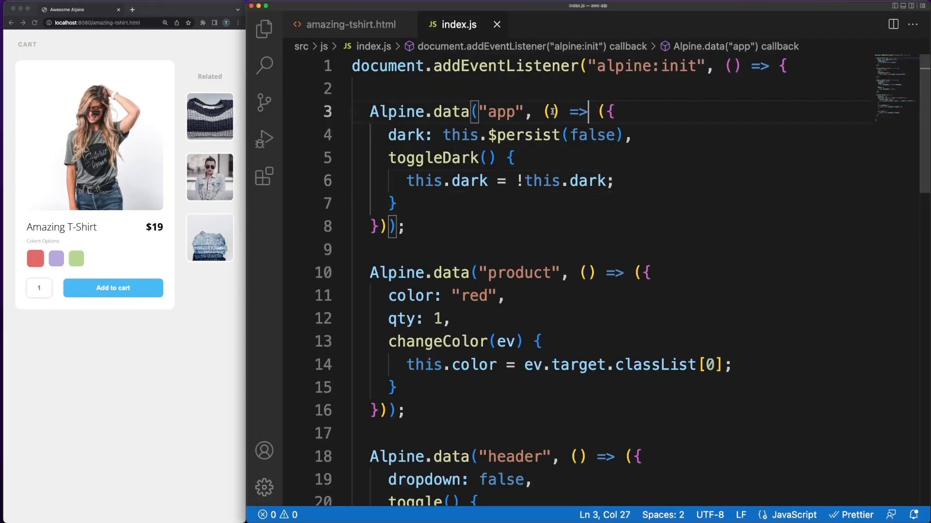
# Step: Replace the app arrow function with function() { return { … } } and fix its closing brackets
pyautogui.write('function')
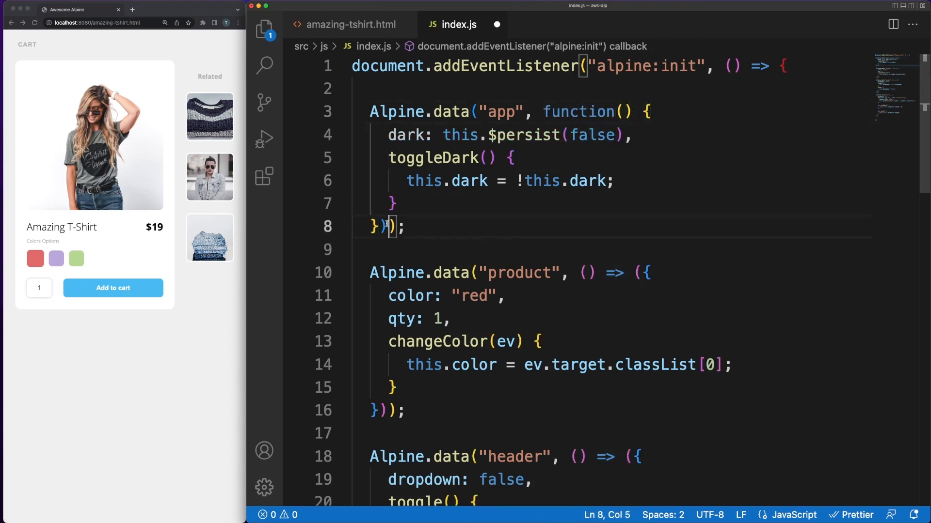
pyautogui.click(380, 226)
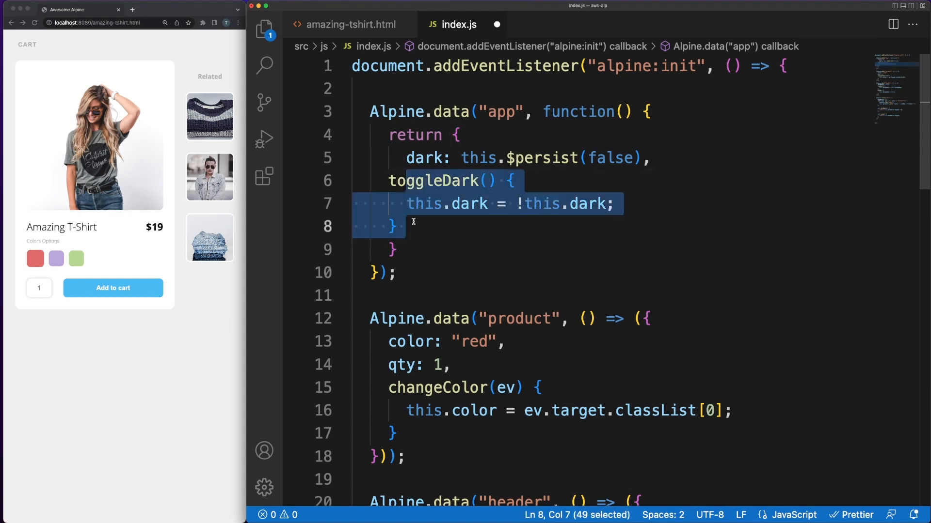
pyautogui.click(416, 231)
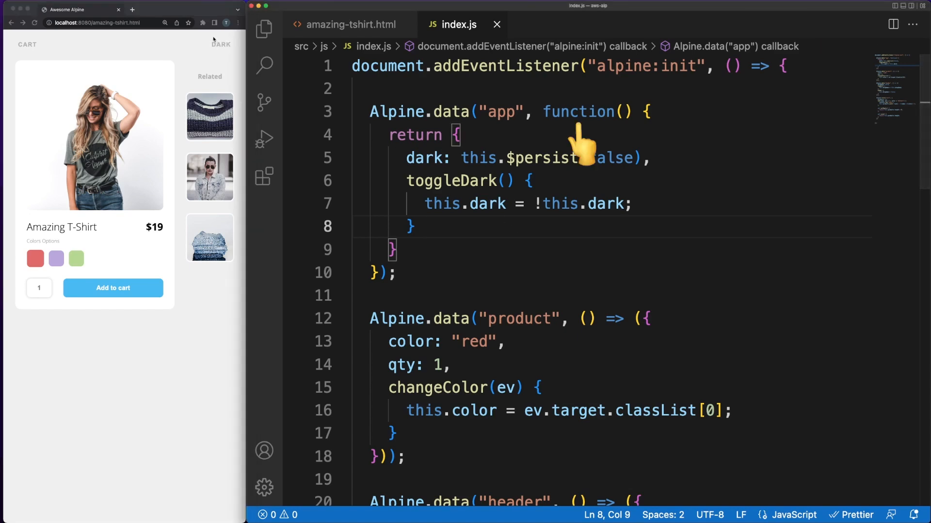
pyautogui.click(350, 24)
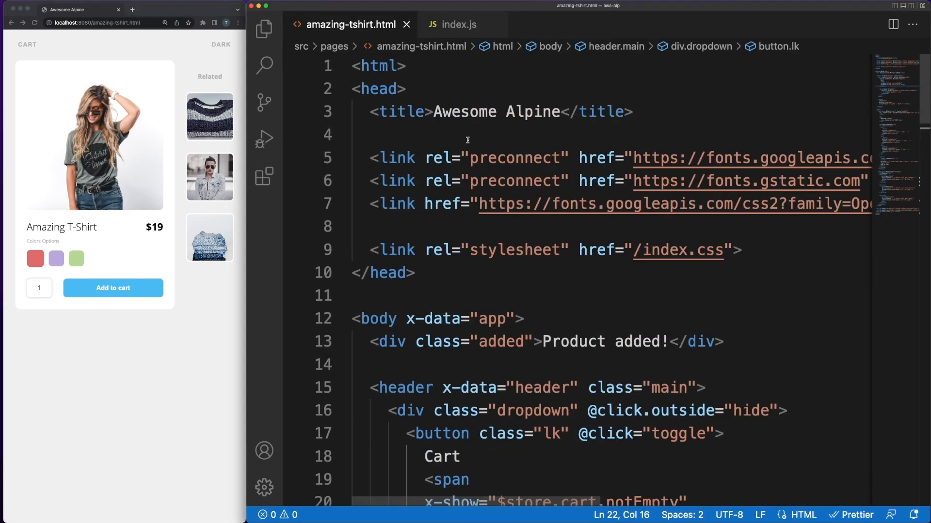
# Step: Test the dark toggle on the page before moving to index.css
pyautogui.scroll(-3)
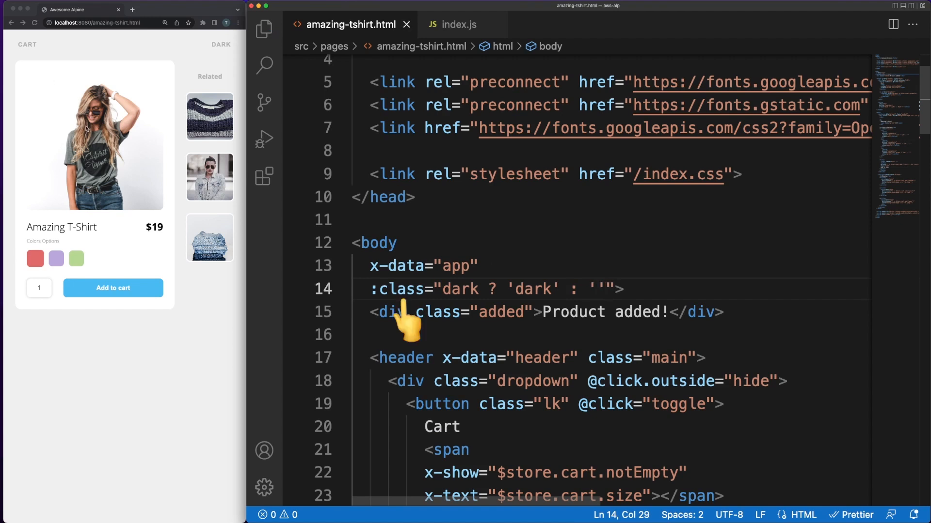
pyautogui.click(220, 44)
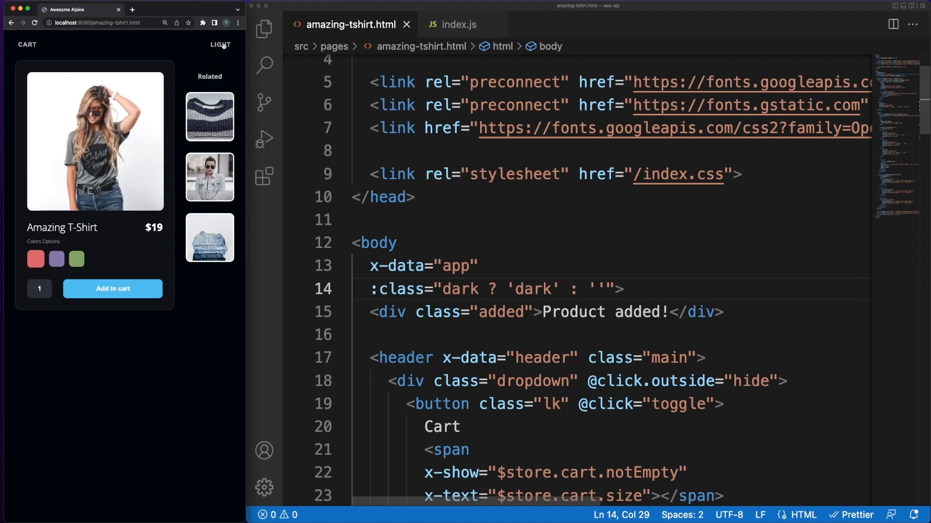
pyautogui.moveTo(479, 169)
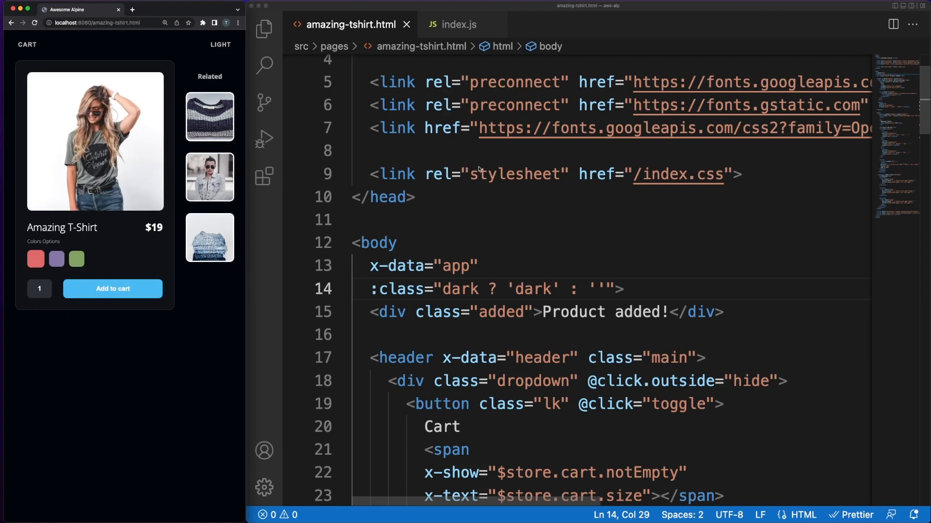
pyautogui.moveTo(680, 249)
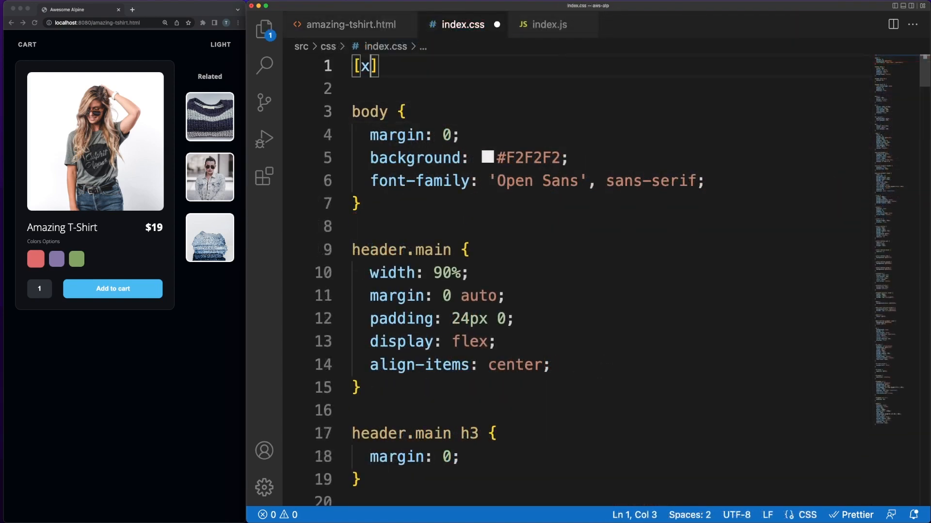
# Step: Write the [x-cloak] { display: none !important; } rule and test cloaking on the reloaded page
pyautogui.write('-cloak')
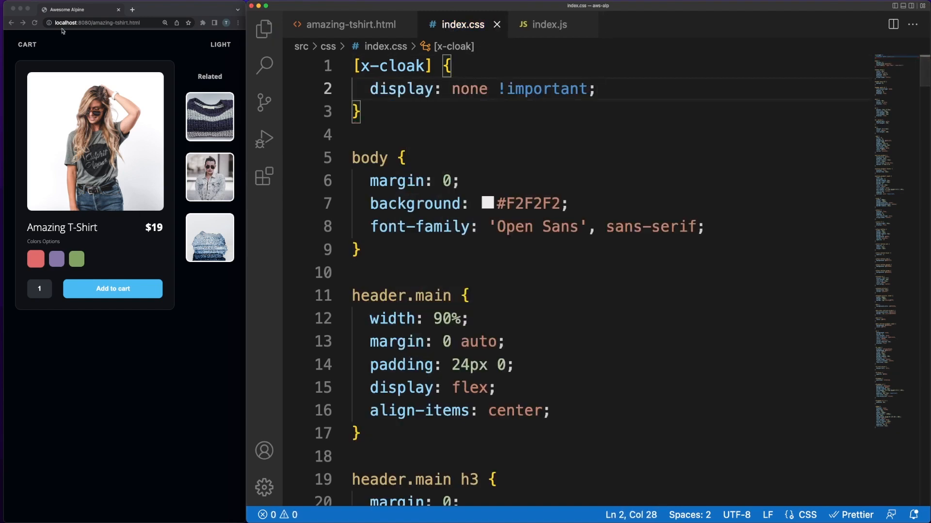
pyautogui.click(220, 44)
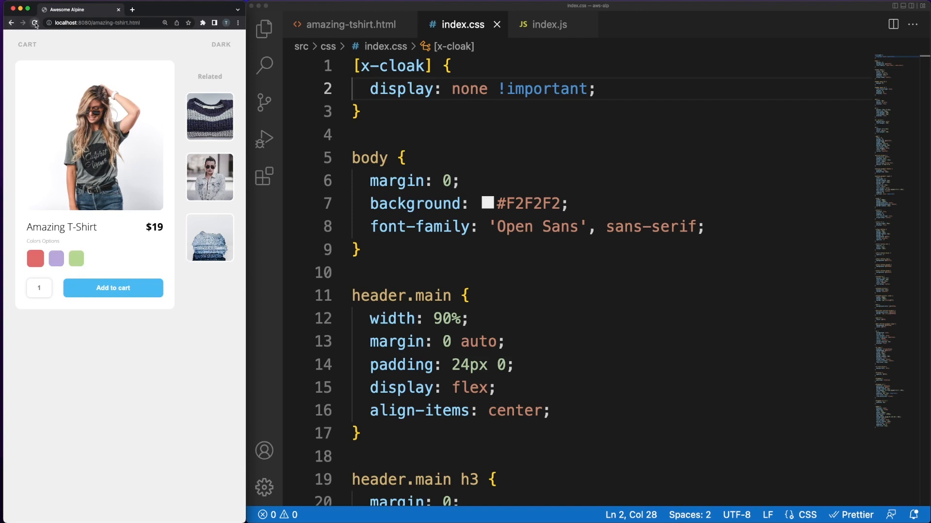
pyautogui.click(27, 43)
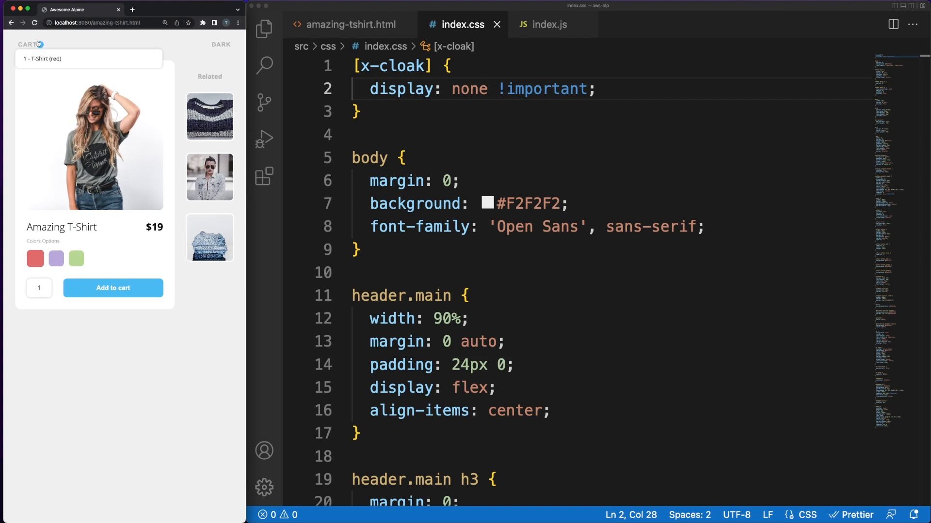
pyautogui.click(353, 24)
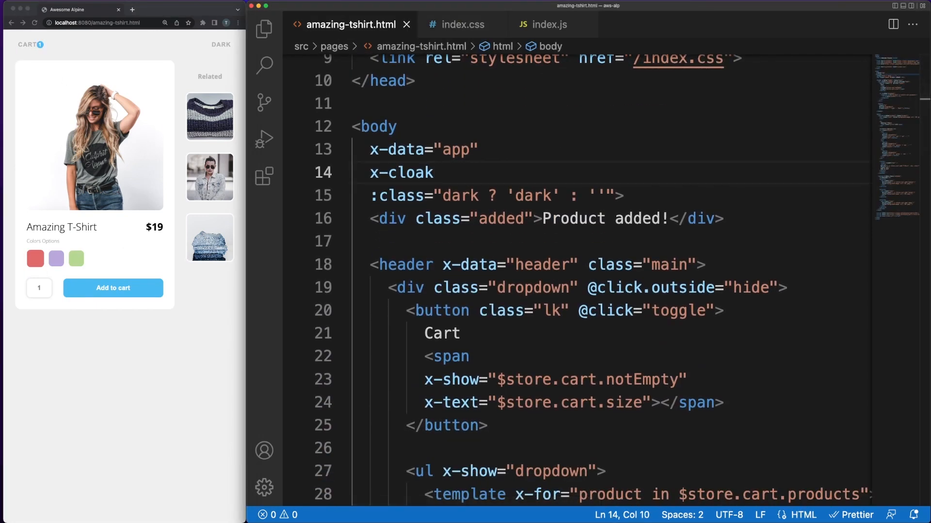
# Step: Add x-init="$watch('$store.cart.products', onProductAdded)" to the body tag
pyautogui.write('x-ini')
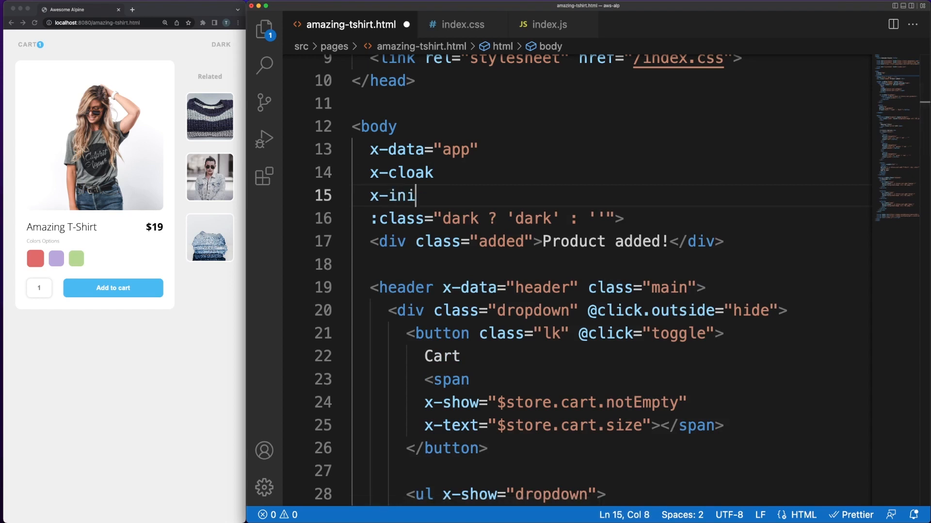
pyautogui.write('t="$"')
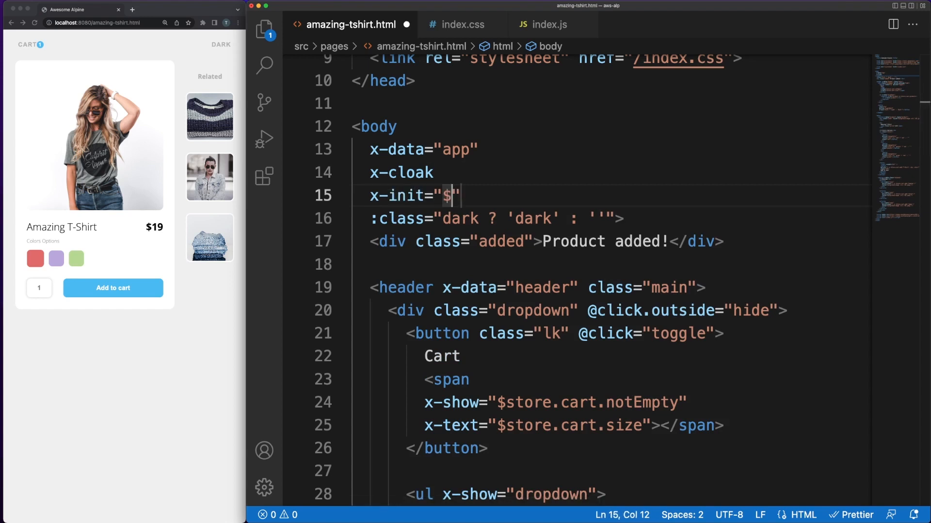
pyautogui.write('watch()')
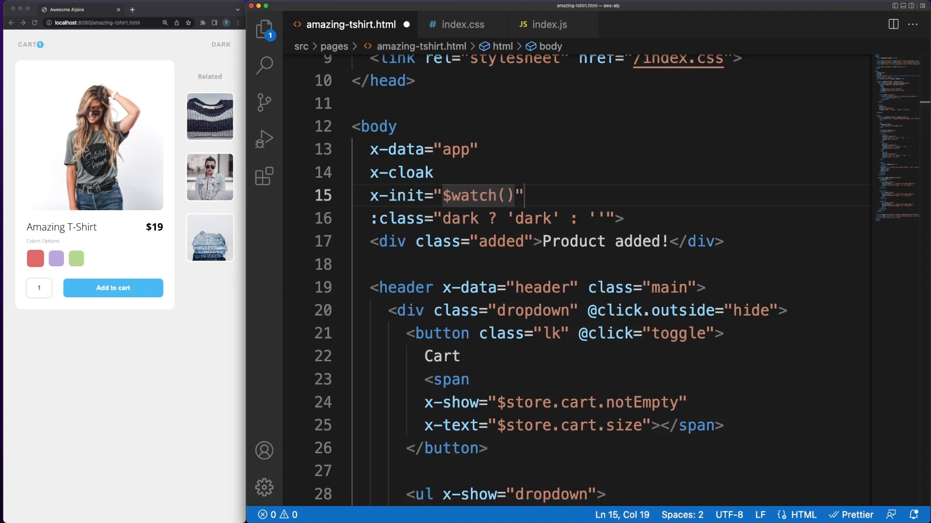
pyautogui.write("'$'")
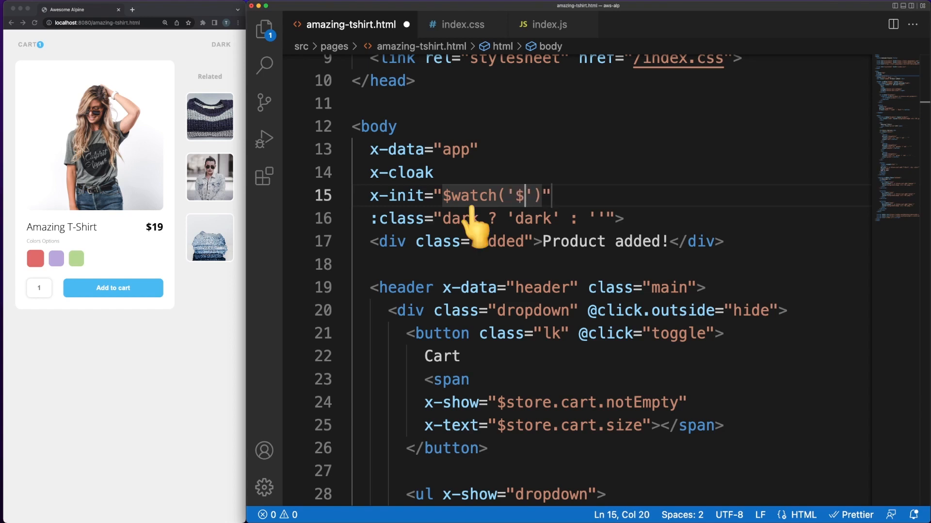
pyautogui.write('store.cart.produ')
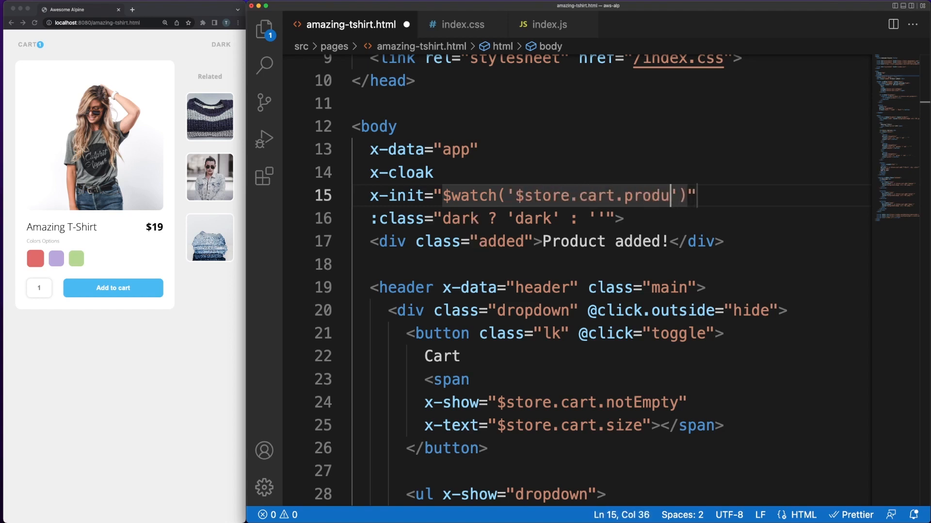
pyautogui.write('cts')
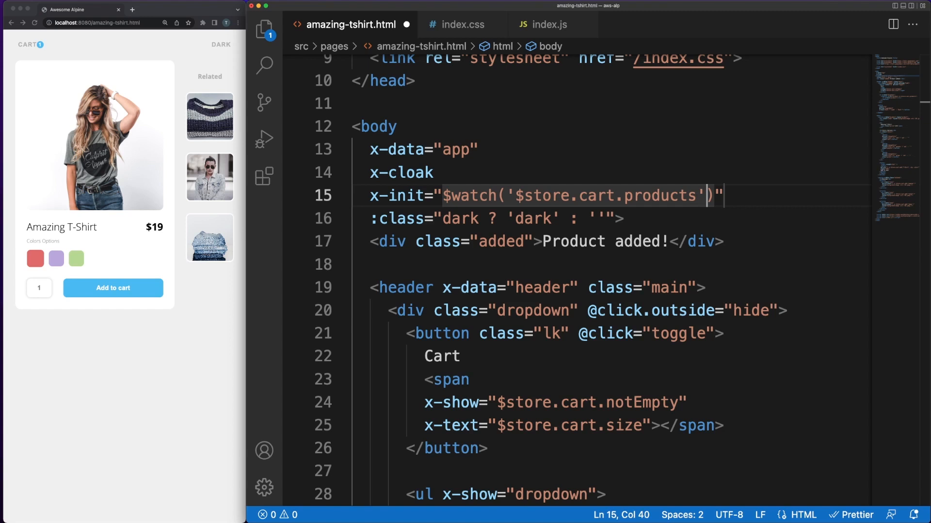
pyautogui.write(', onProductAdded')
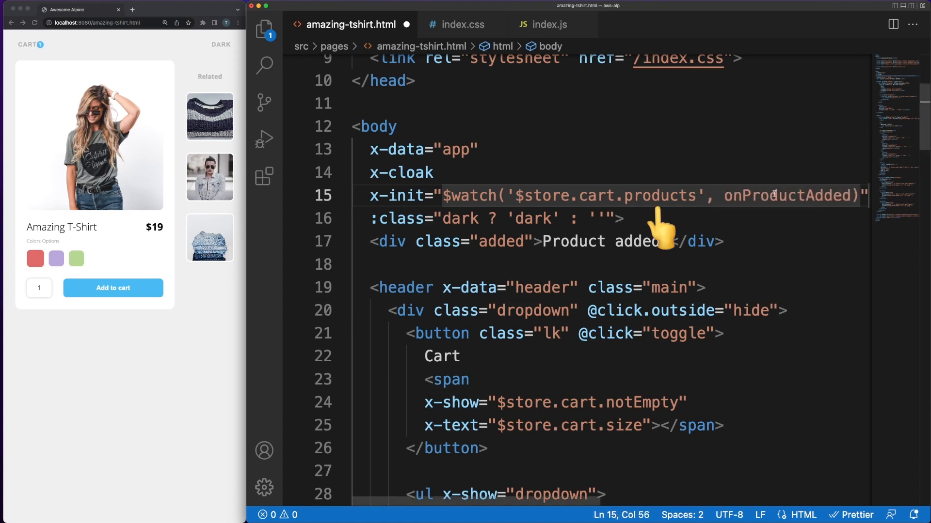
pyautogui.click(547, 24)
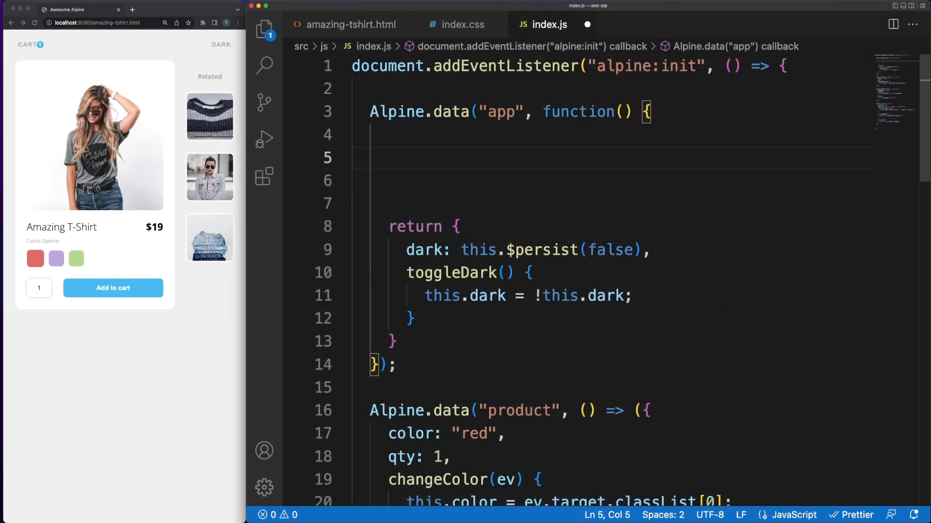
# Step: Define onProductAdded setting $data.added true for 2000 ms and return added: false with onProductAdded.bind(this)
pyautogui.write('added: false,')
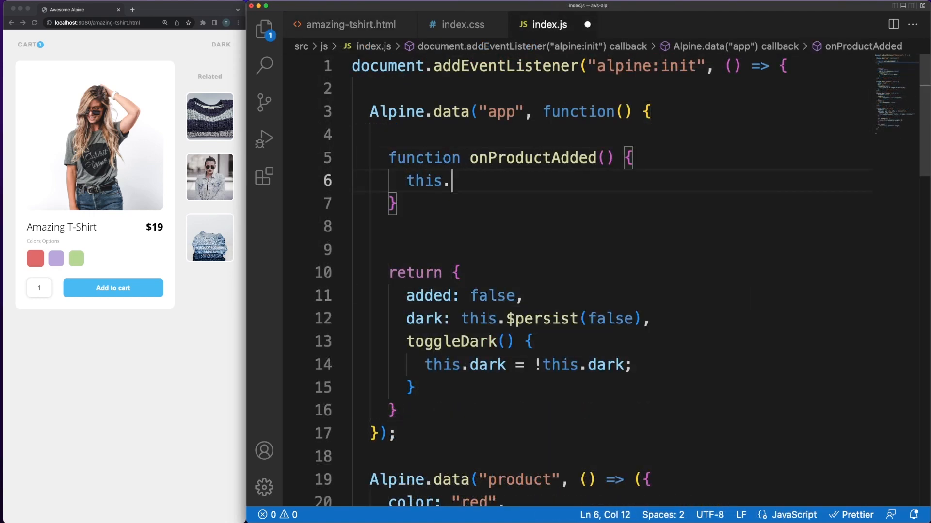
pyautogui.write('$data.added = true;')
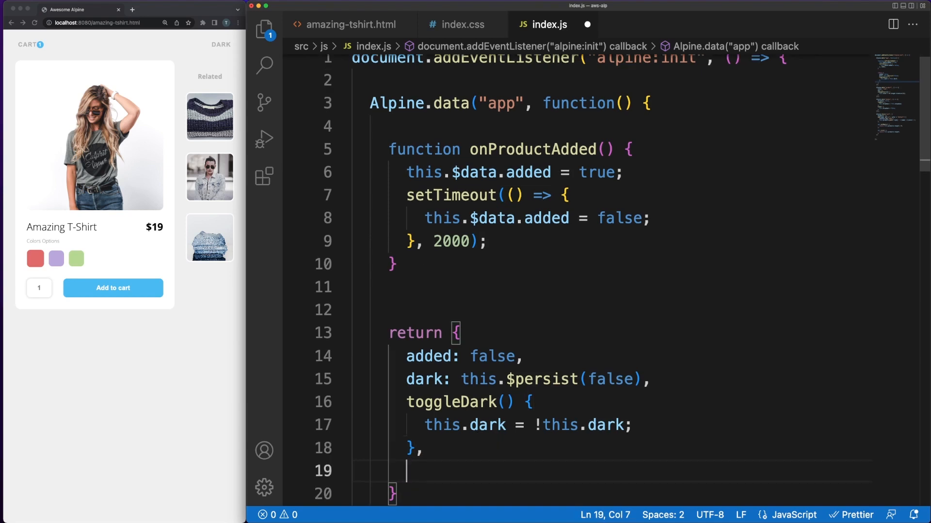
pyautogui.write('onProductAdded')
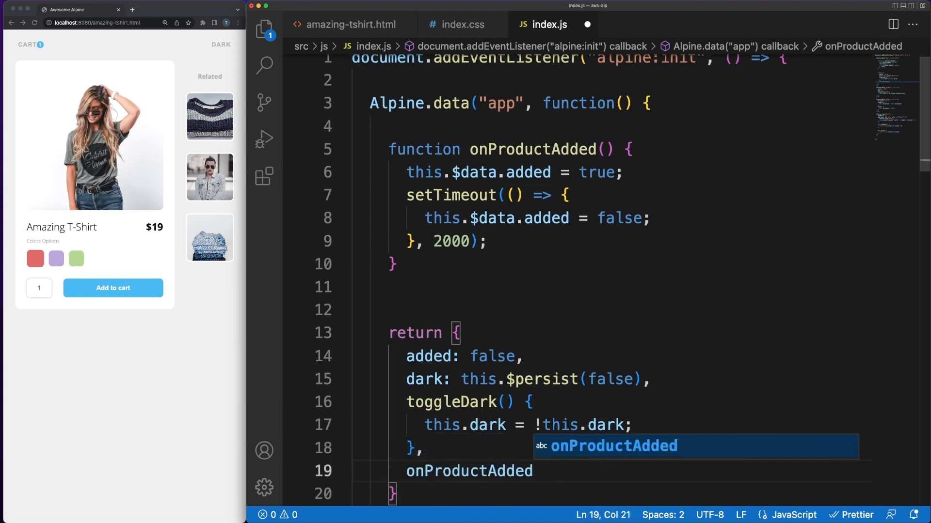
pyautogui.write(': onProductAdded.bi')
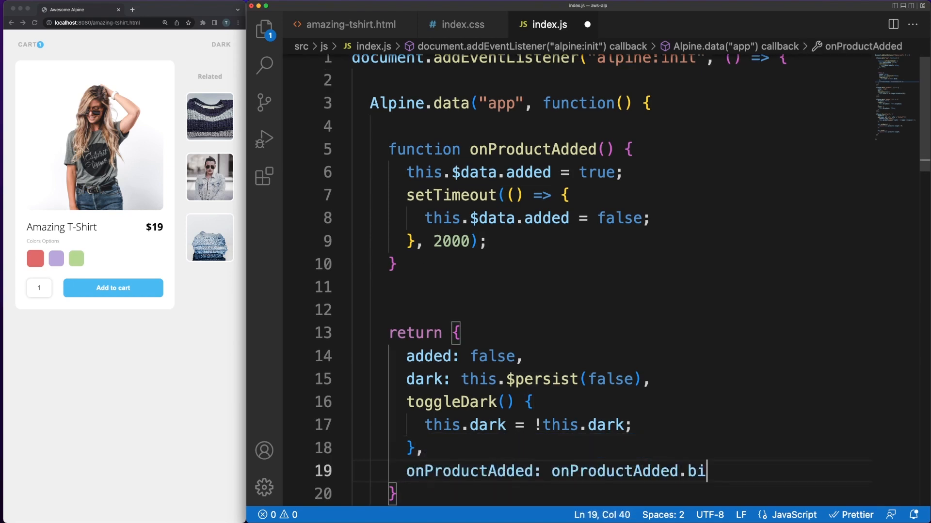
pyautogui.write('nd(this)')
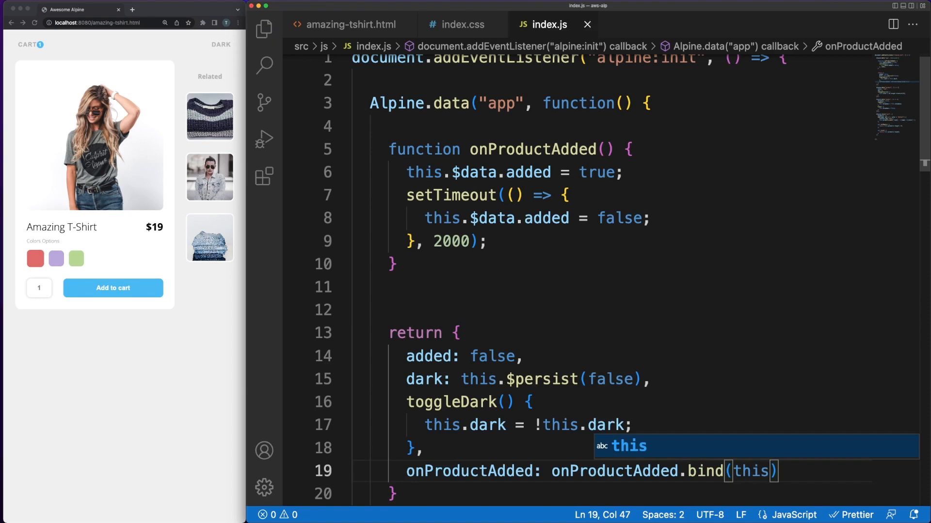
pyautogui.click(350, 24)
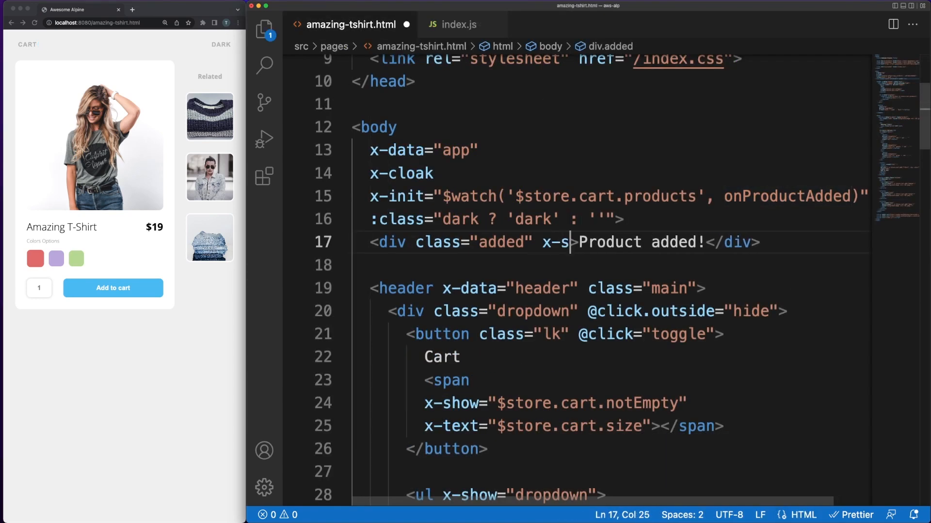
# Step: Bind the 'Product added!' banner with x-show="added", then add the T-shirt to cart and toggle dark mode to verify
pyautogui.write('how="added"')
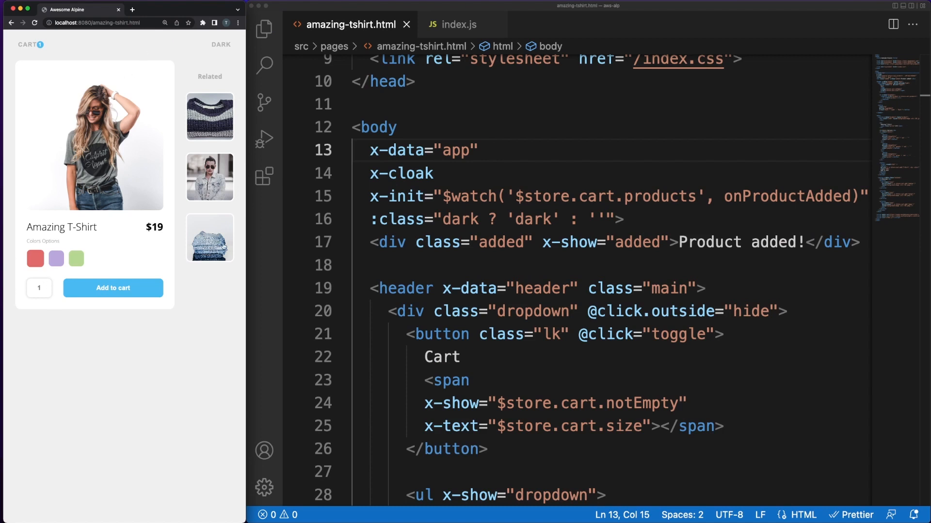
pyautogui.click(112, 288)
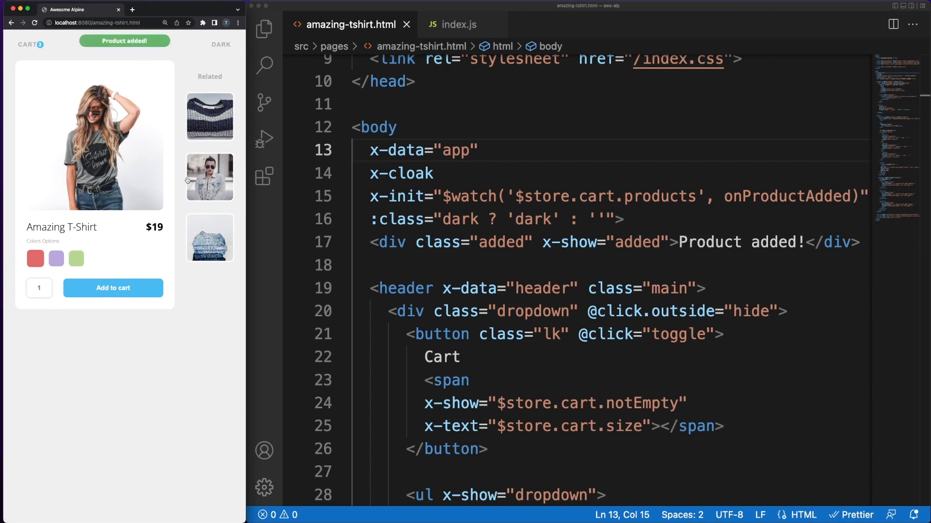
pyautogui.click(220, 44)
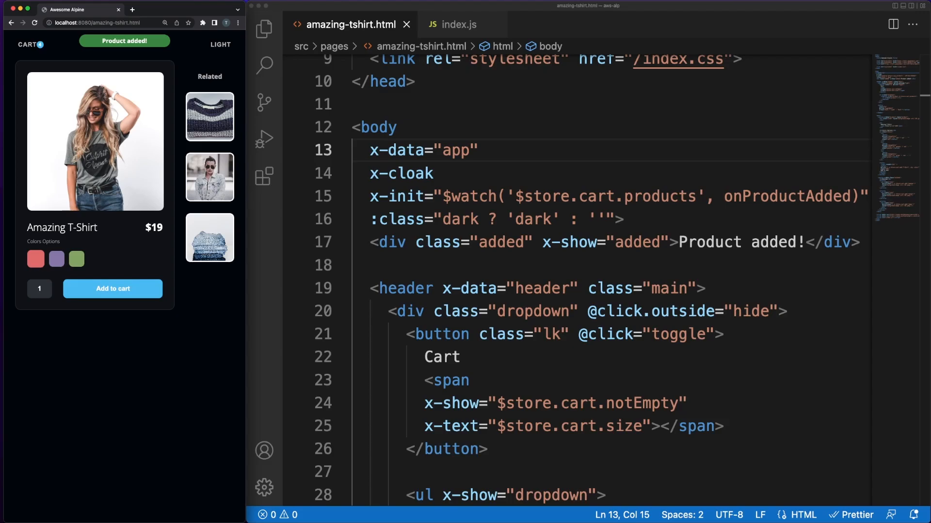